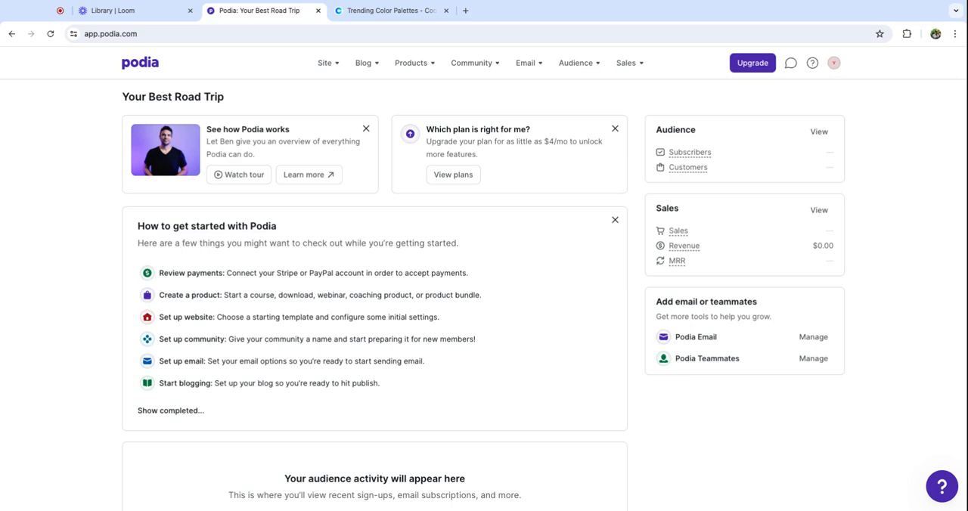
pyautogui.moveTo(327, 100)
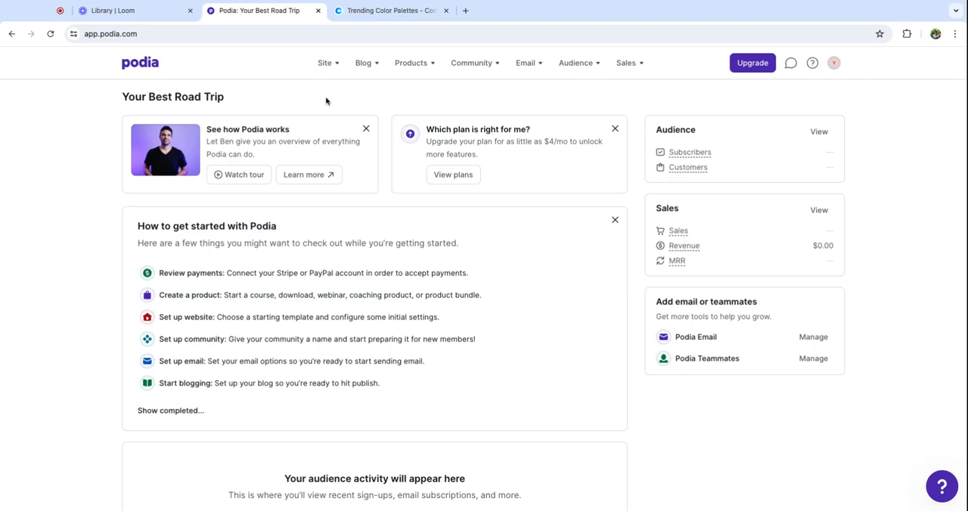
pyautogui.moveTo(336, 66)
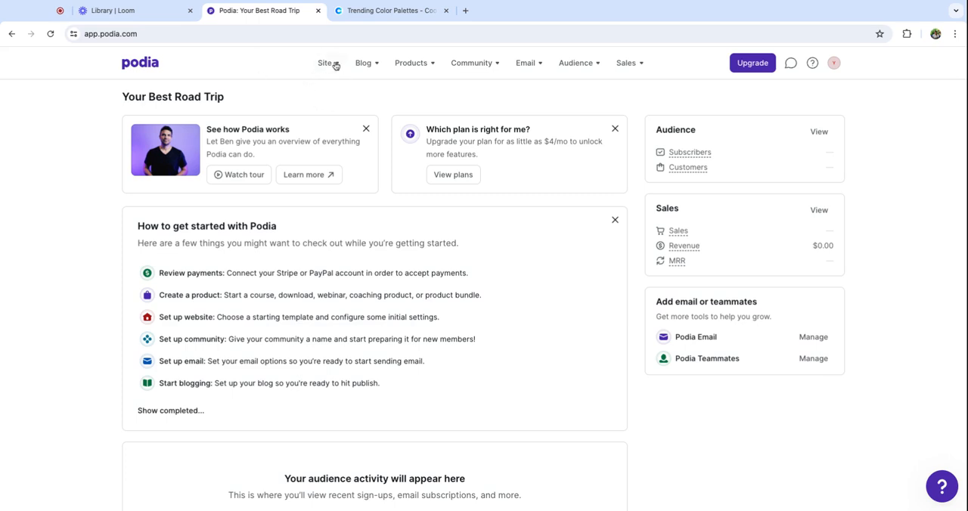
# Reveal the Site menu's dropdown from the Your Best Road Trip dashboard
pyautogui.click(325, 64)
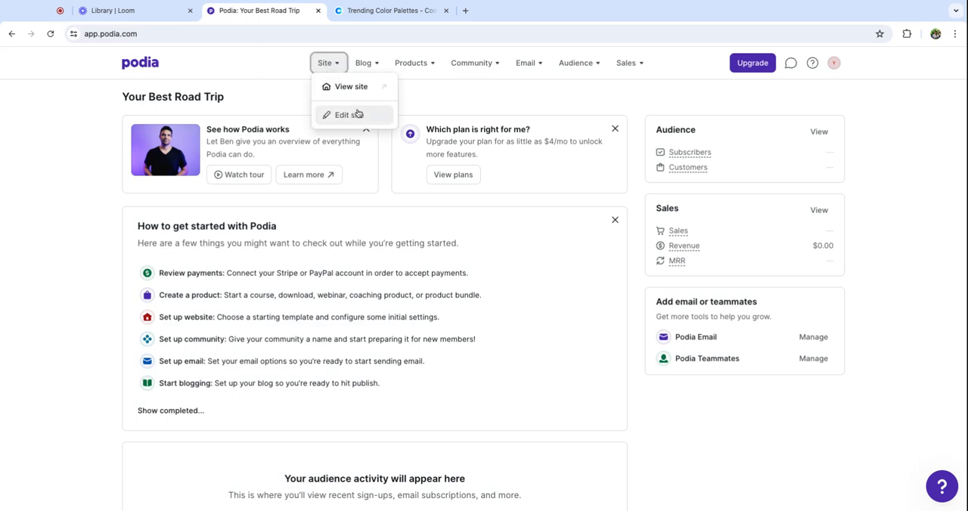
# Start editing the site with the Blank site template and English language
pyautogui.click(347, 115)
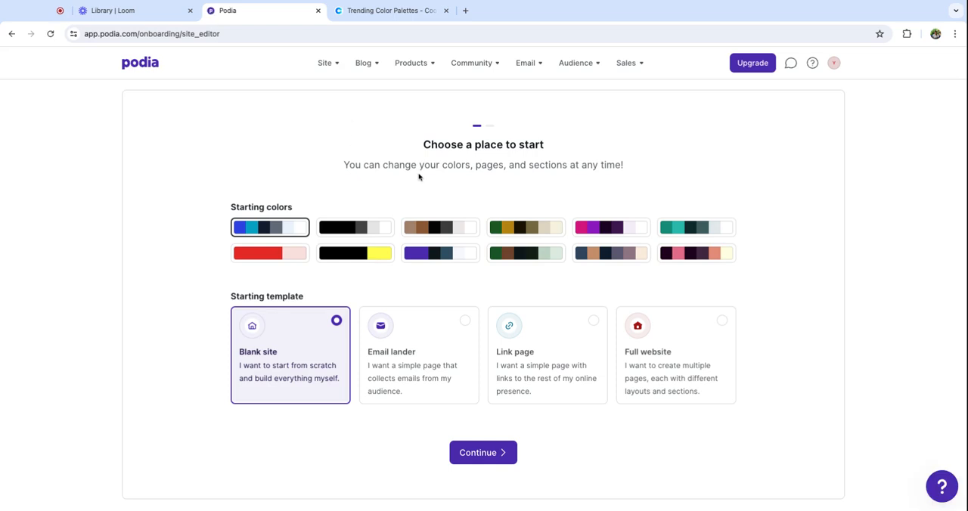
pyautogui.moveTo(625, 181)
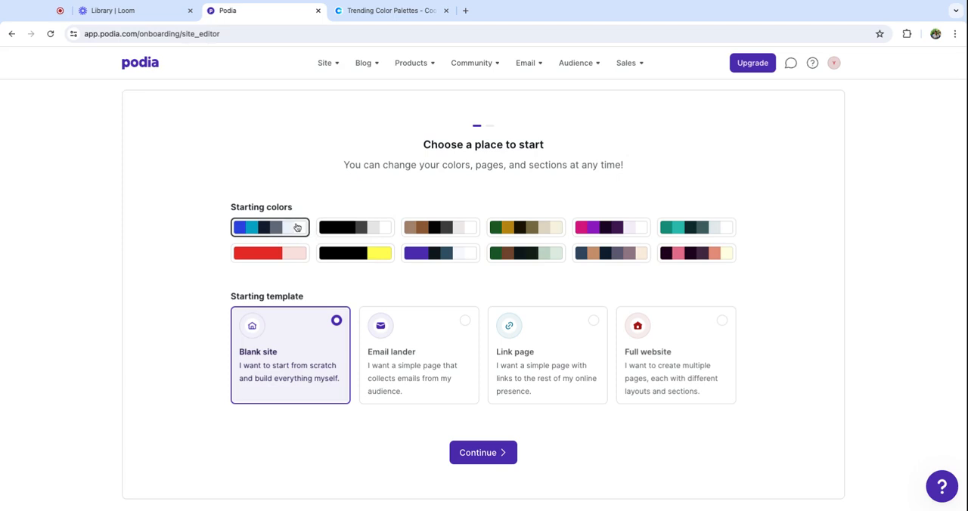
pyautogui.moveTo(316, 264)
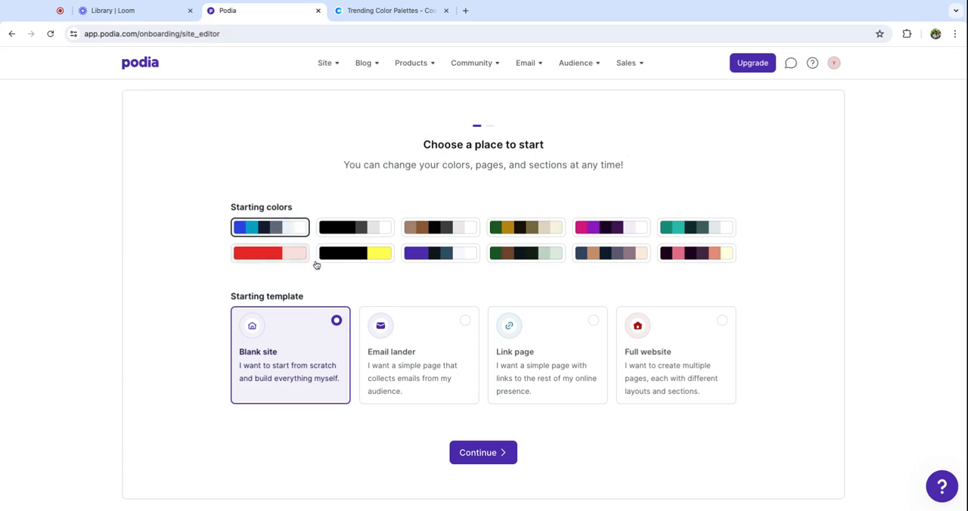
pyautogui.moveTo(520, 351)
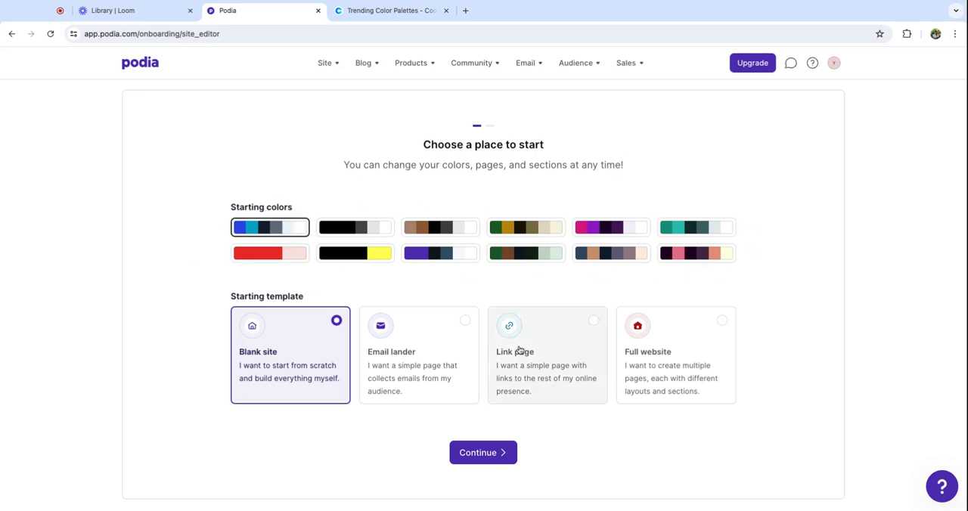
pyautogui.moveTo(315, 366)
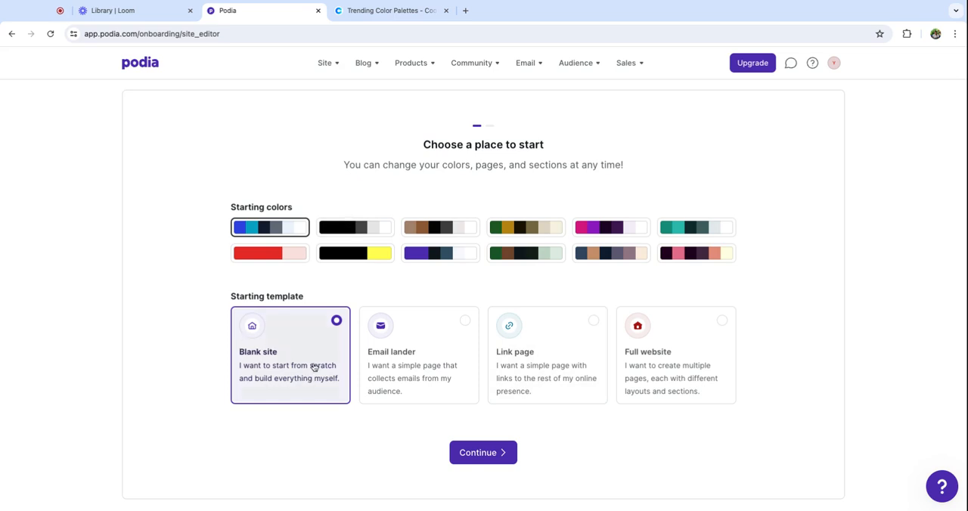
pyautogui.click(482, 452)
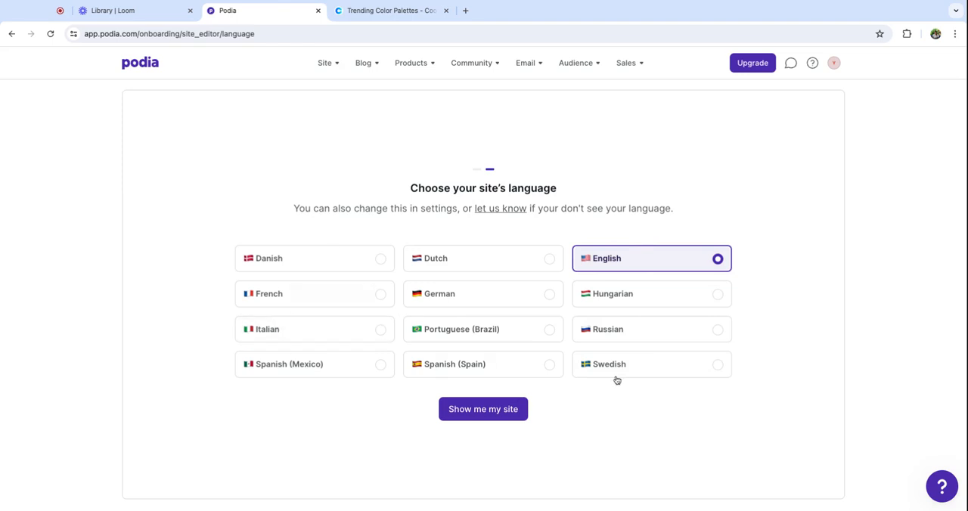
pyautogui.click(483, 408)
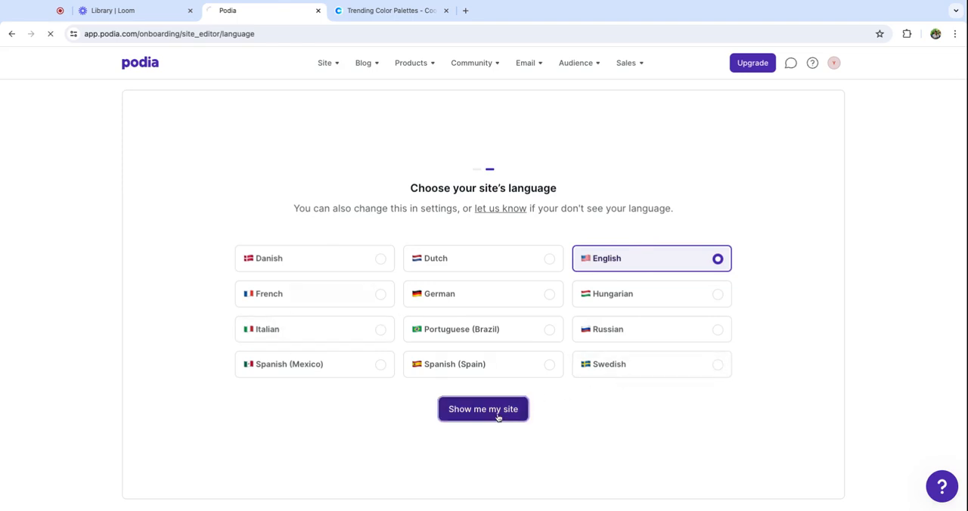
# Insert a Text section between the homepage header and footer
pyautogui.click(482, 408)
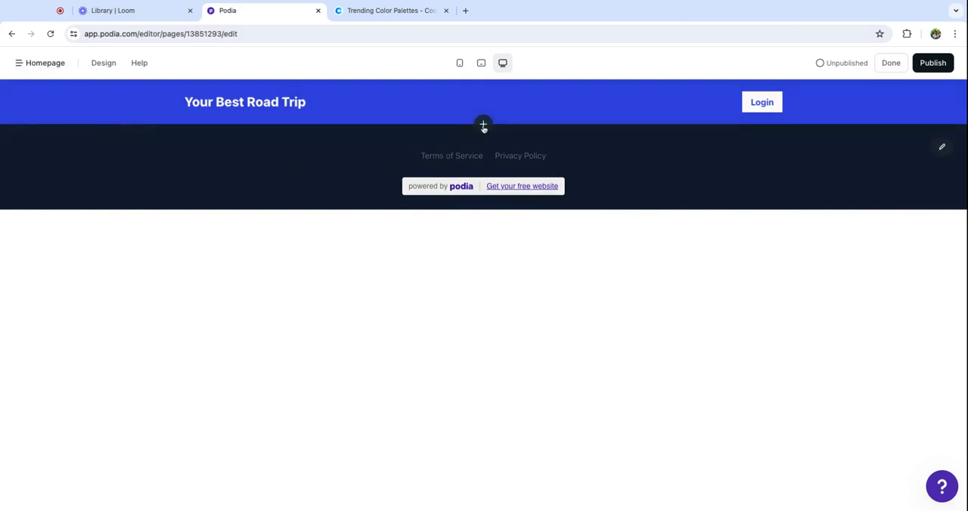
pyautogui.click(482, 123)
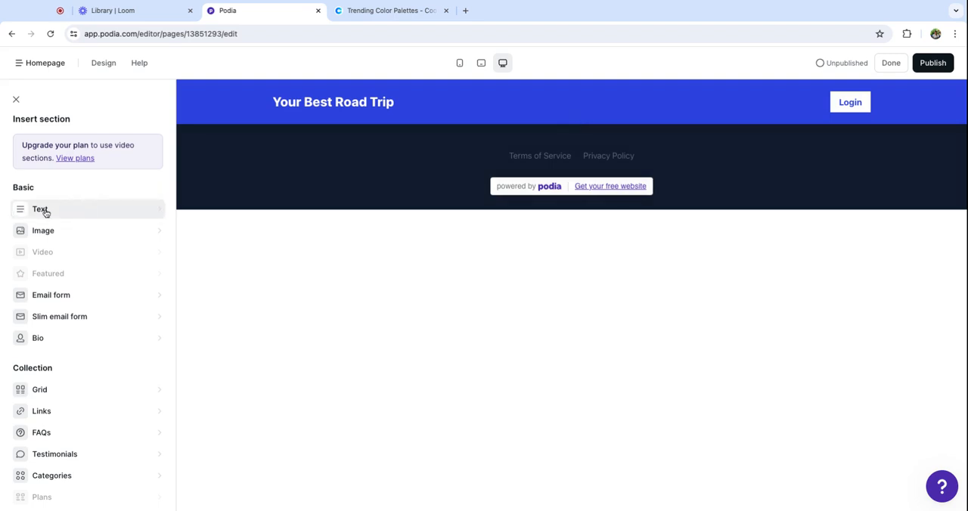
pyautogui.click(39, 209)
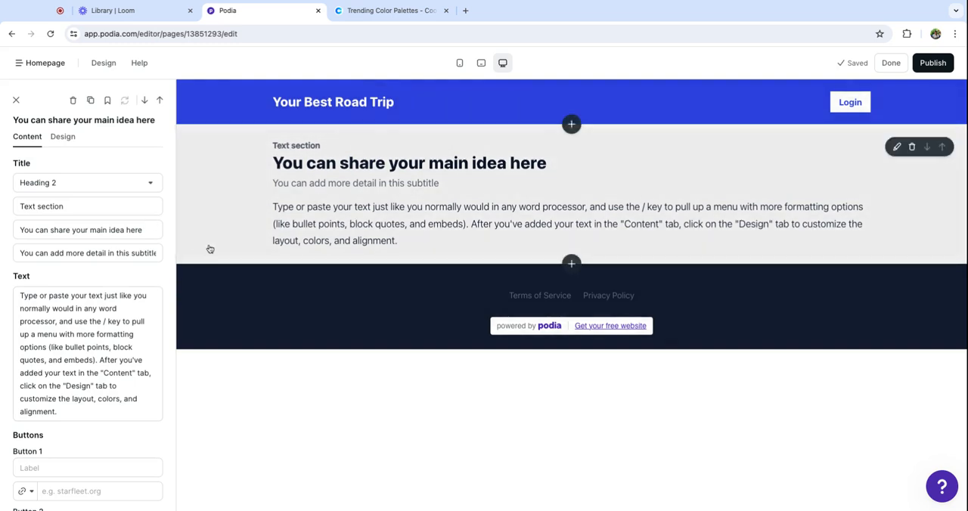
pyautogui.moveTo(684, 203)
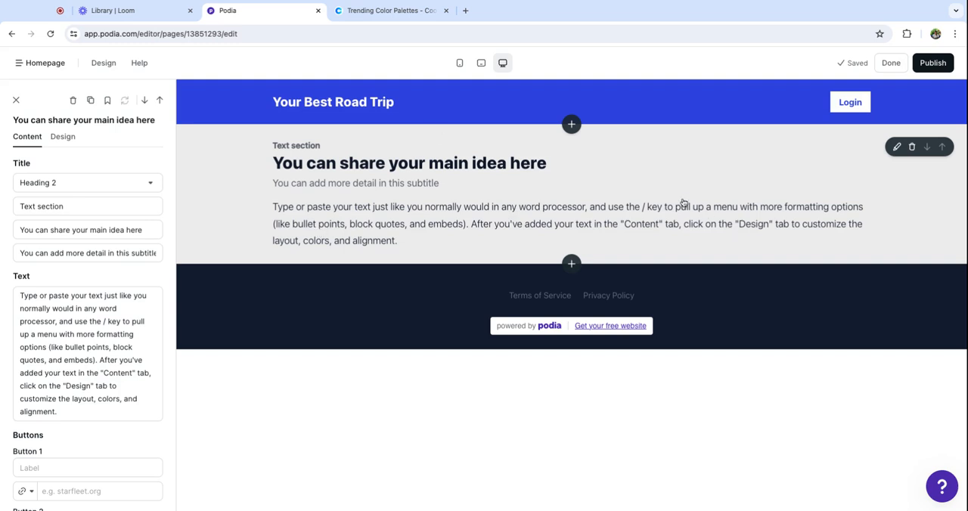
pyautogui.moveTo(511, 252)
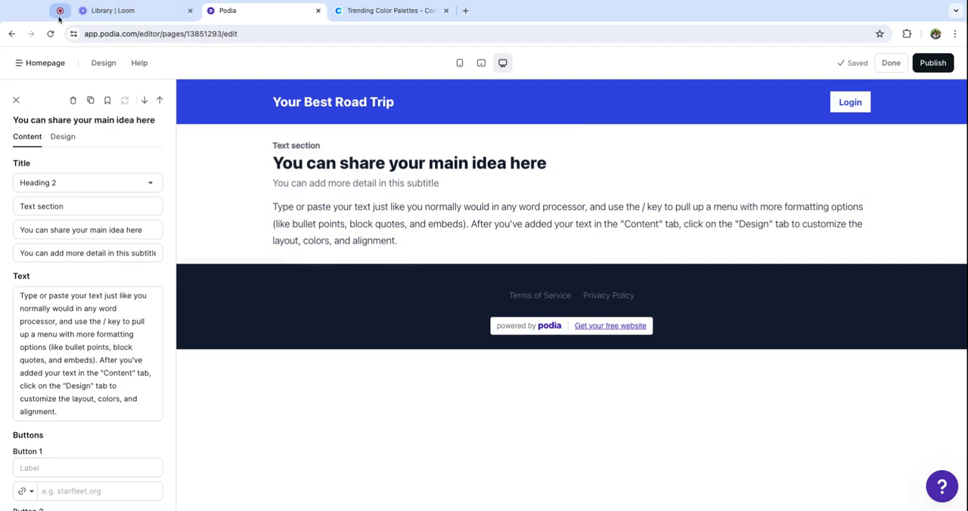
# Center the intro section's content and raise its vertical padding
pyautogui.click(63, 136)
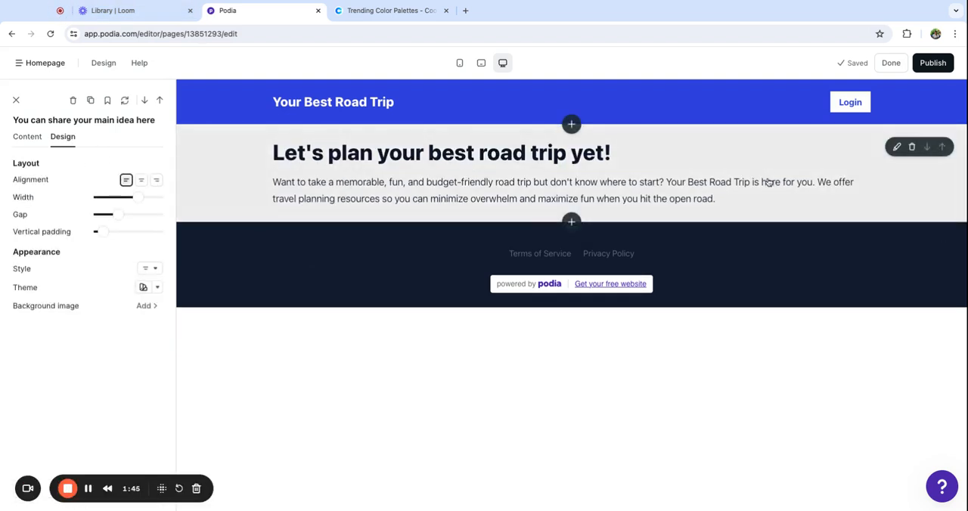
pyautogui.click(142, 180)
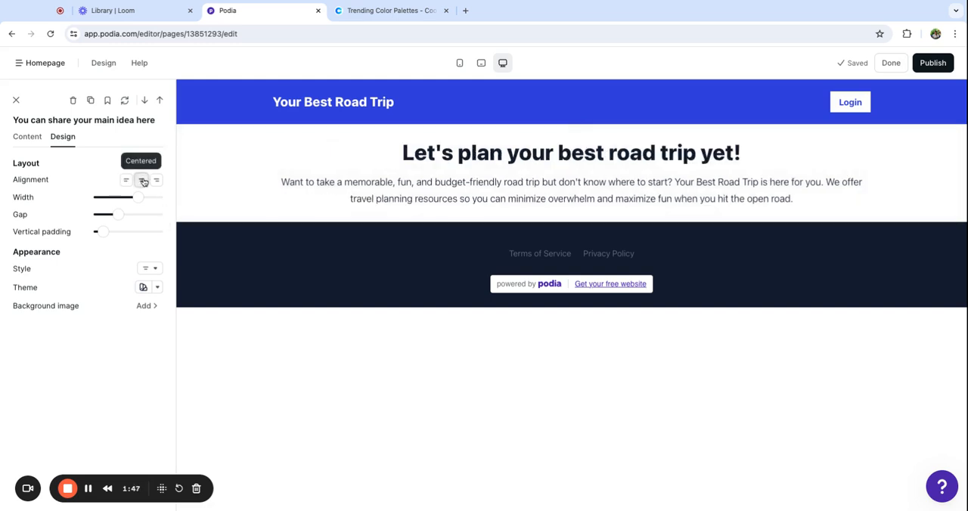
pyautogui.click(141, 180)
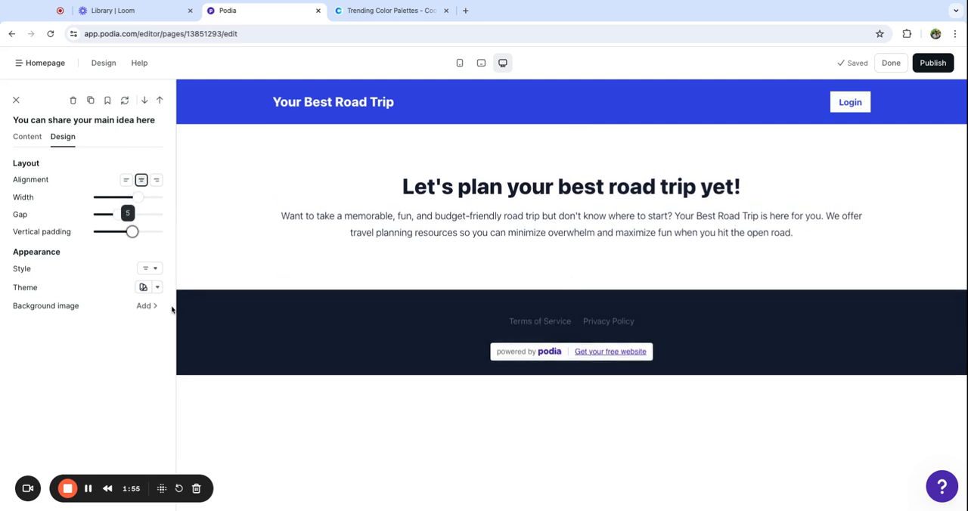
# Give the intro section the Dark theme after trying bright teal
pyautogui.click(148, 288)
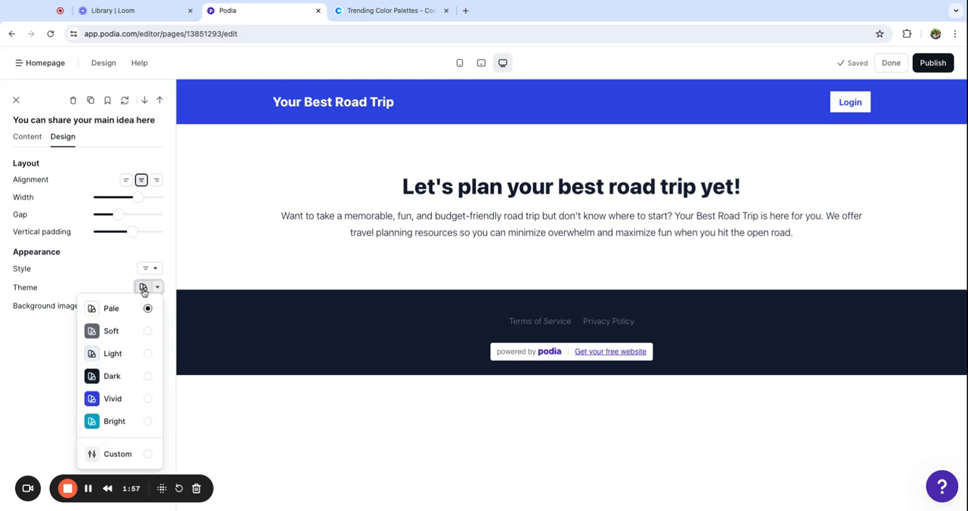
pyautogui.moveTo(112, 375)
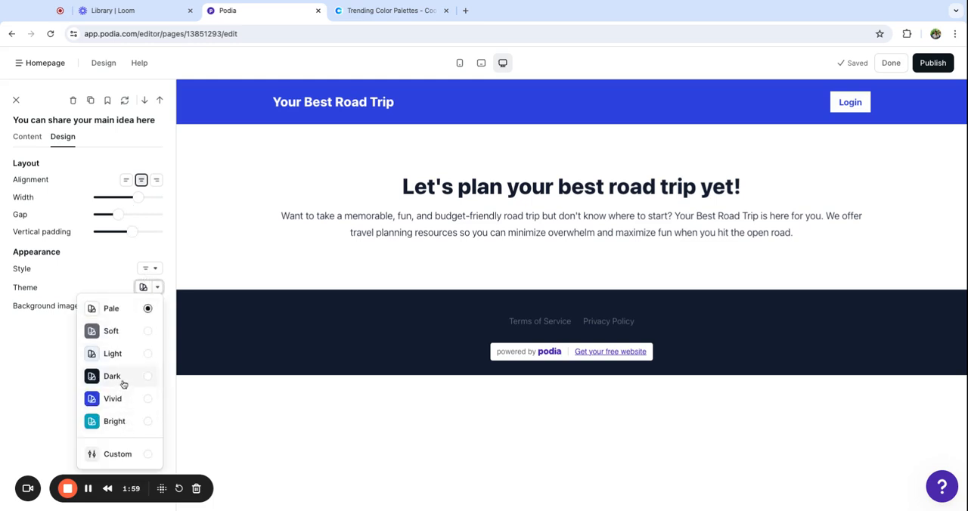
pyautogui.click(112, 375)
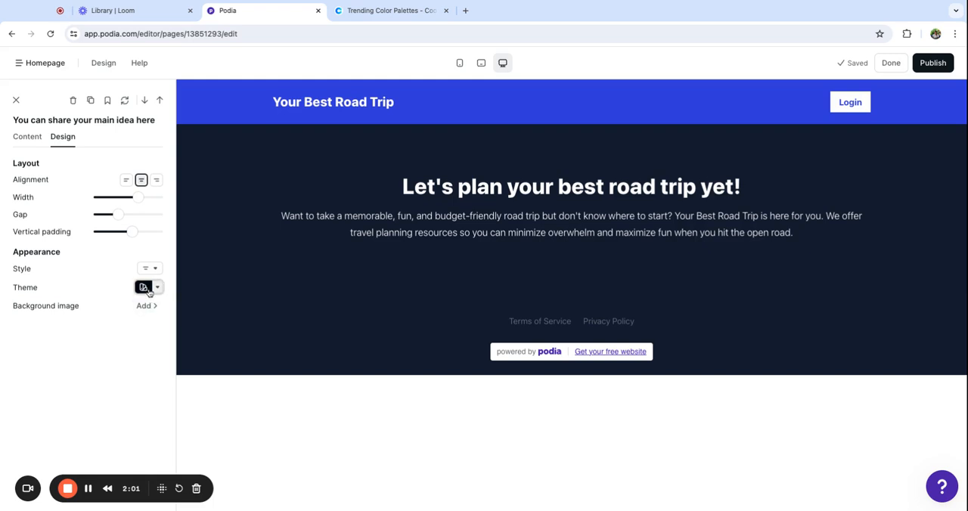
pyautogui.click(148, 288)
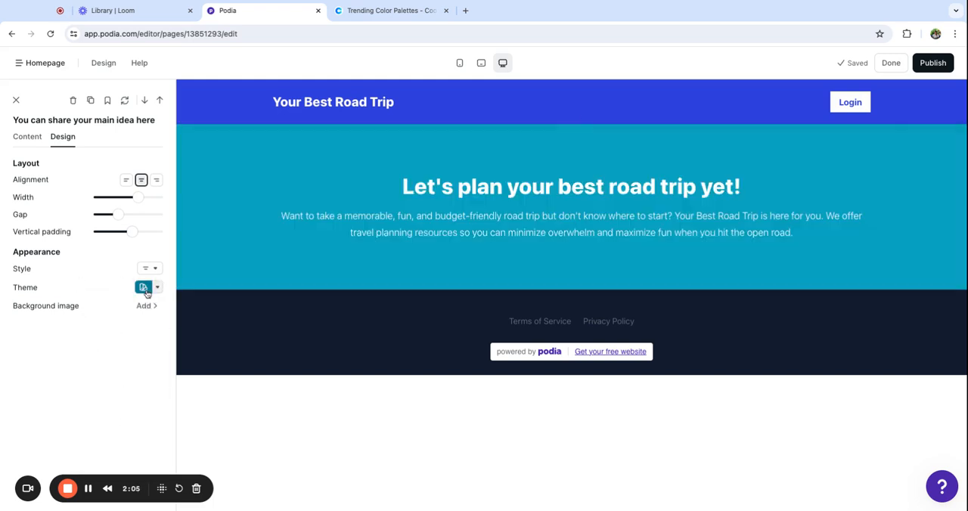
pyautogui.click(148, 287)
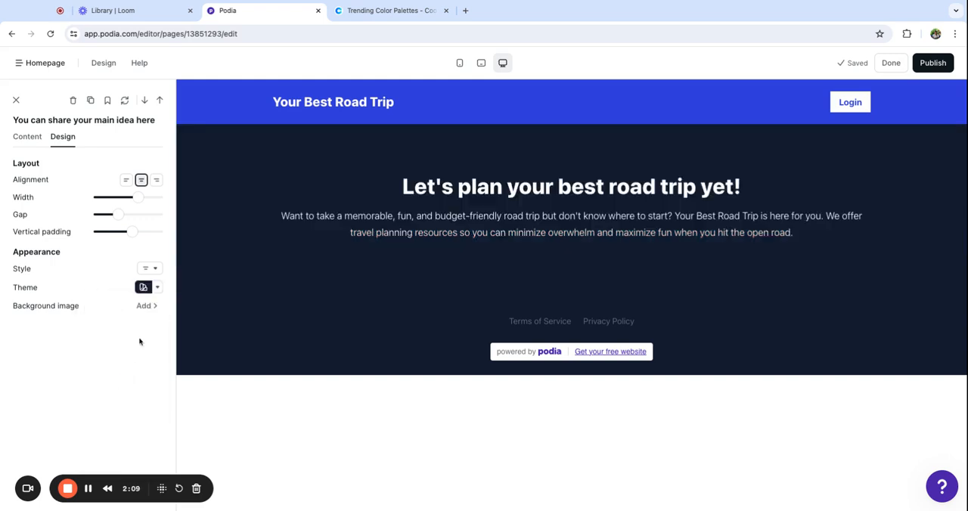
# Add the road photo as hero background in full colour with adjusted opacity
pyautogui.click(146, 306)
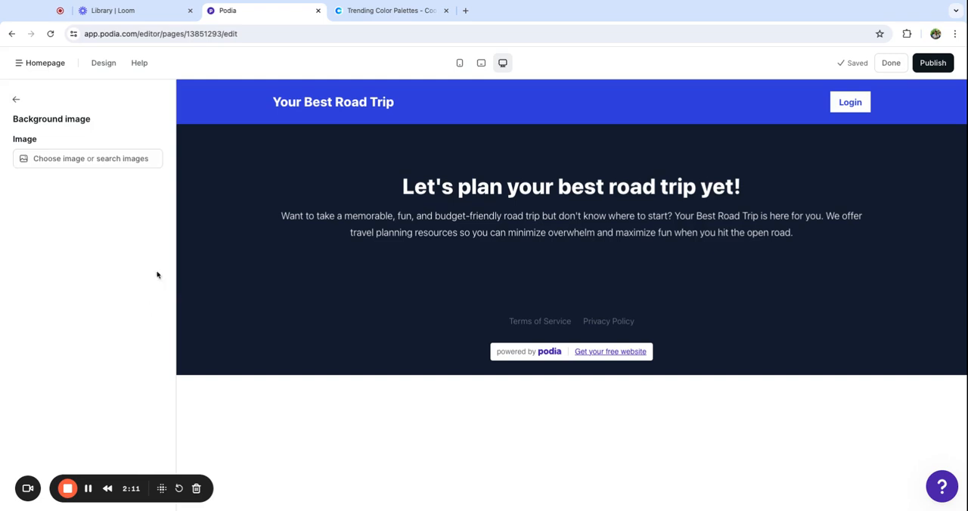
pyautogui.moveTo(139, 180)
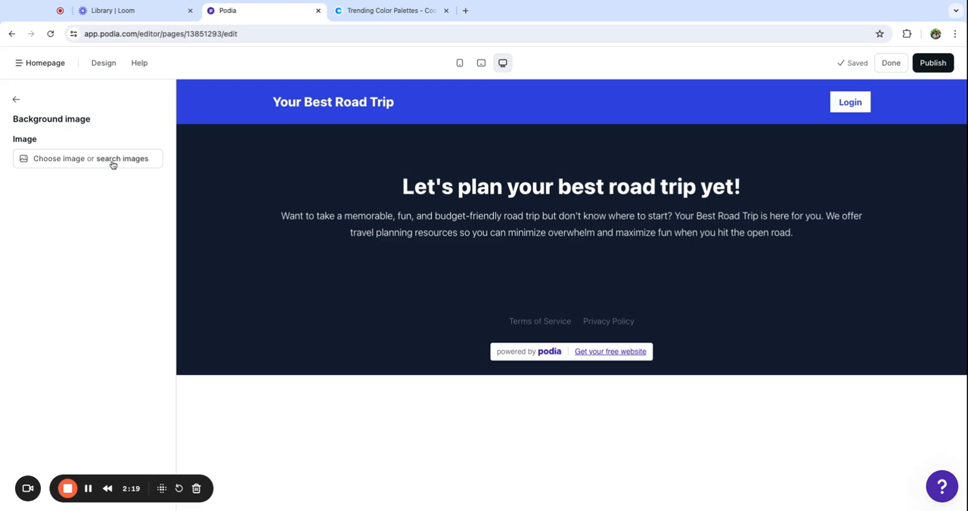
pyautogui.moveTo(117, 163)
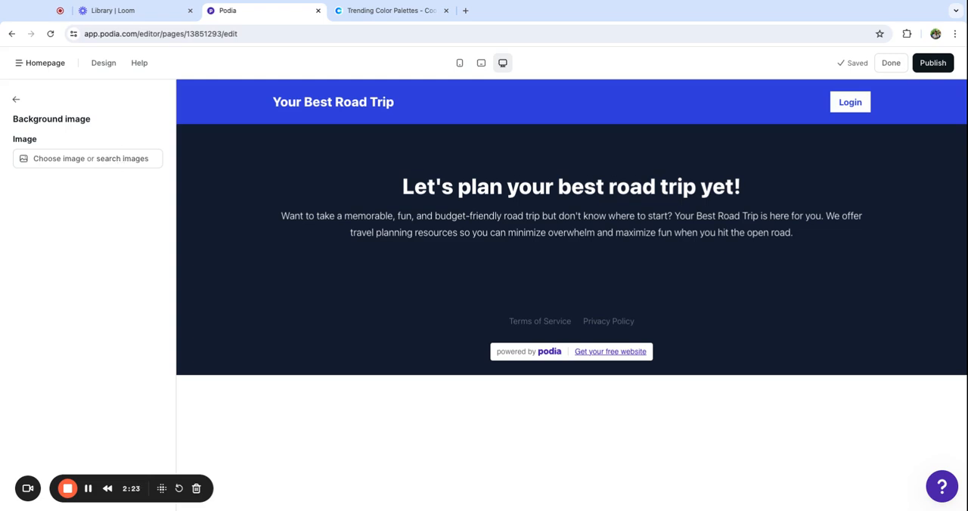
pyautogui.moveTo(87, 489)
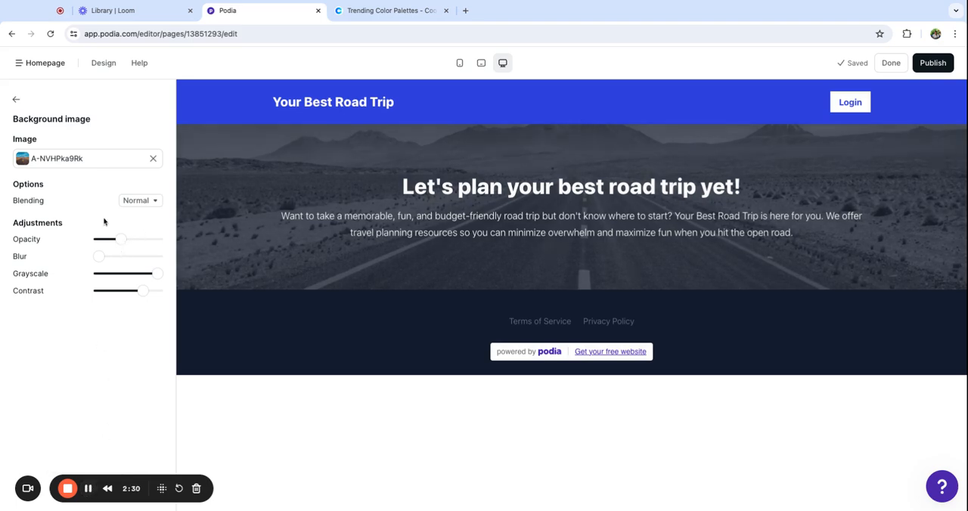
pyautogui.moveTo(239, 240)
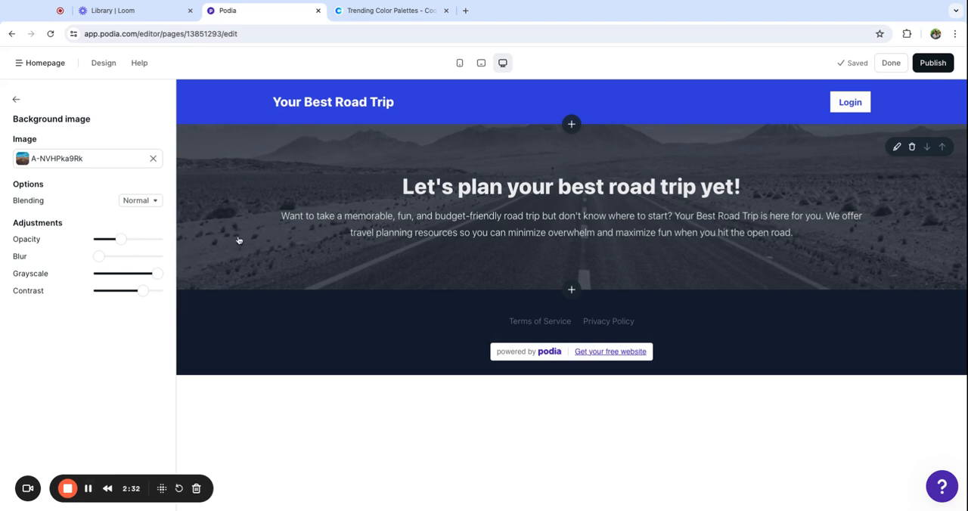
pyautogui.moveTo(114, 238); pyautogui.dragTo(127, 239)
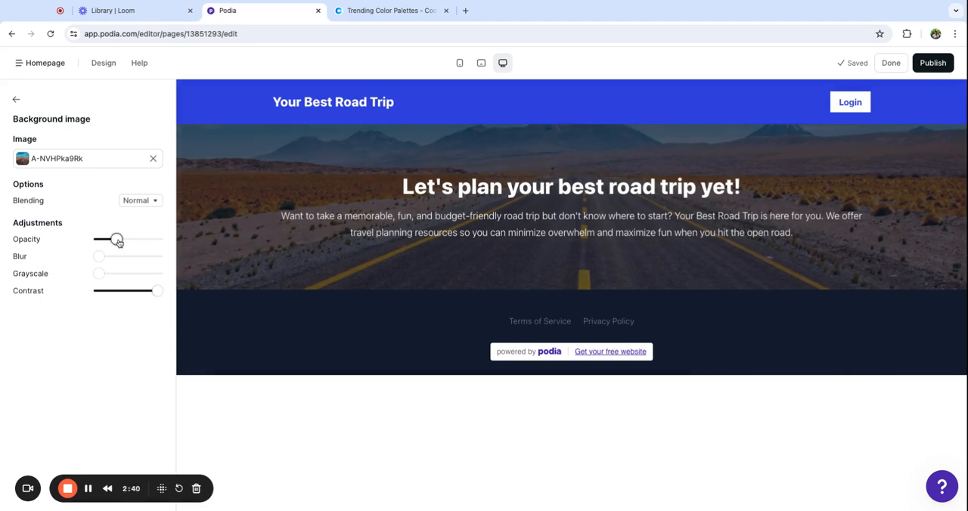
pyautogui.moveTo(105, 239); pyautogui.dragTo(115, 239)
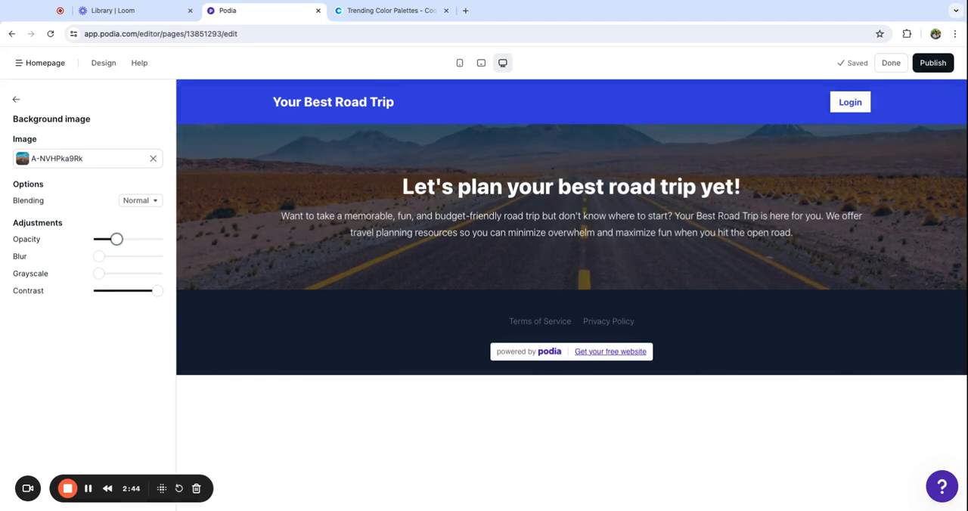
pyautogui.moveTo(16, 103)
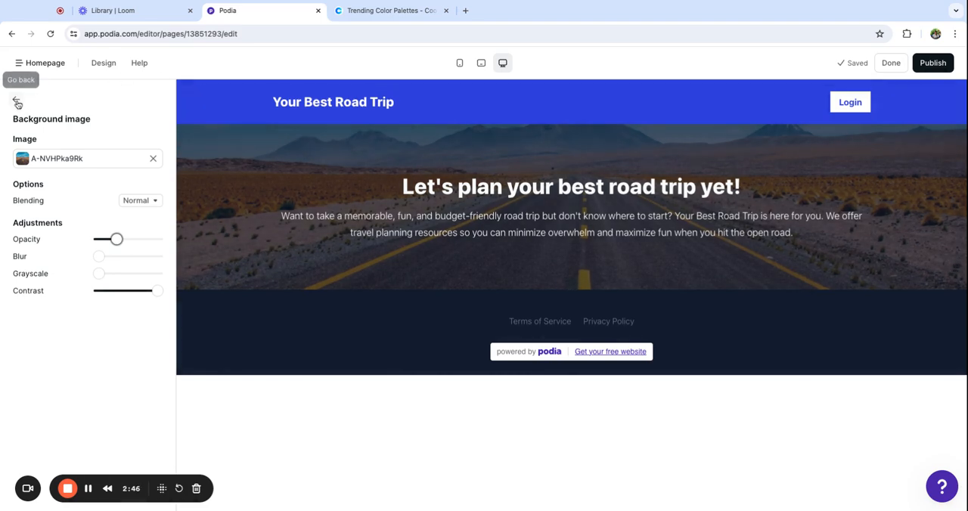
# Insert a Grid section below the hero and trim it to two items
pyautogui.click(571, 186)
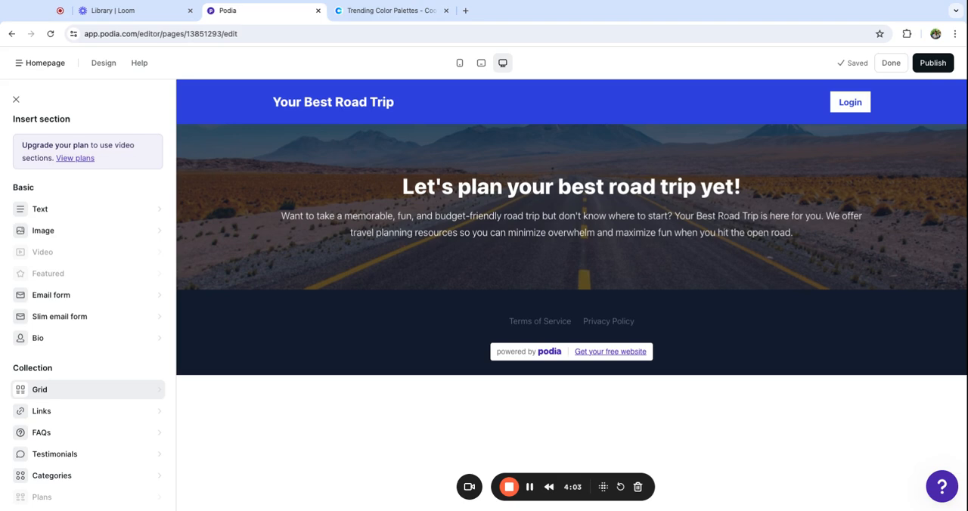
pyautogui.moveTo(64, 402)
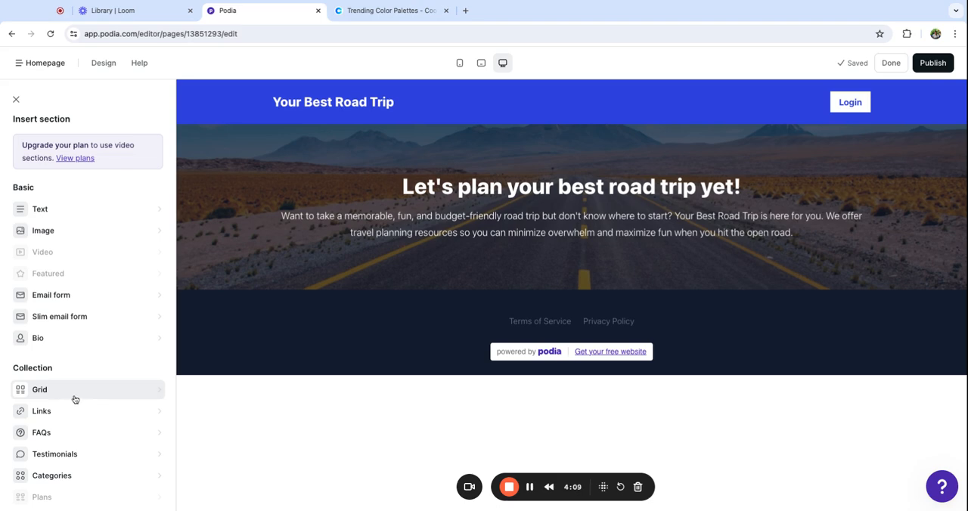
pyautogui.click(39, 390)
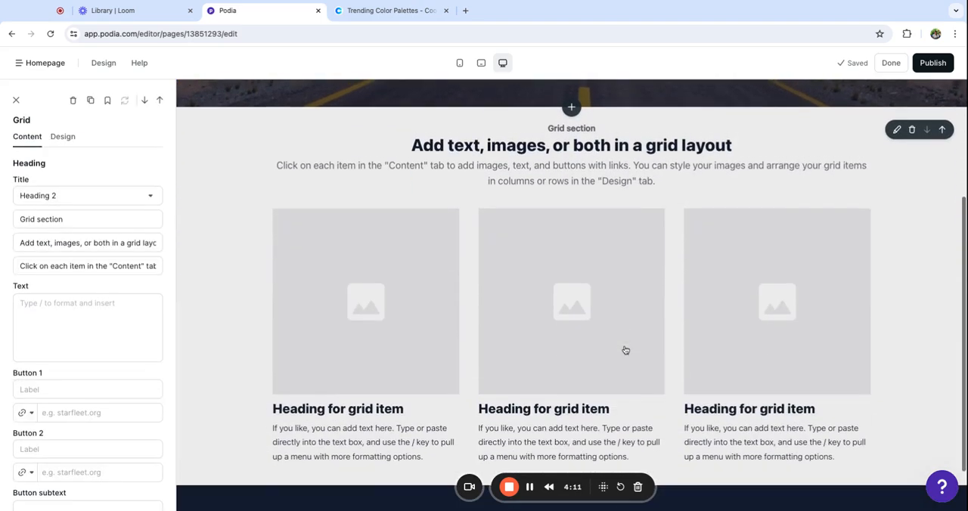
pyautogui.scroll(-3)
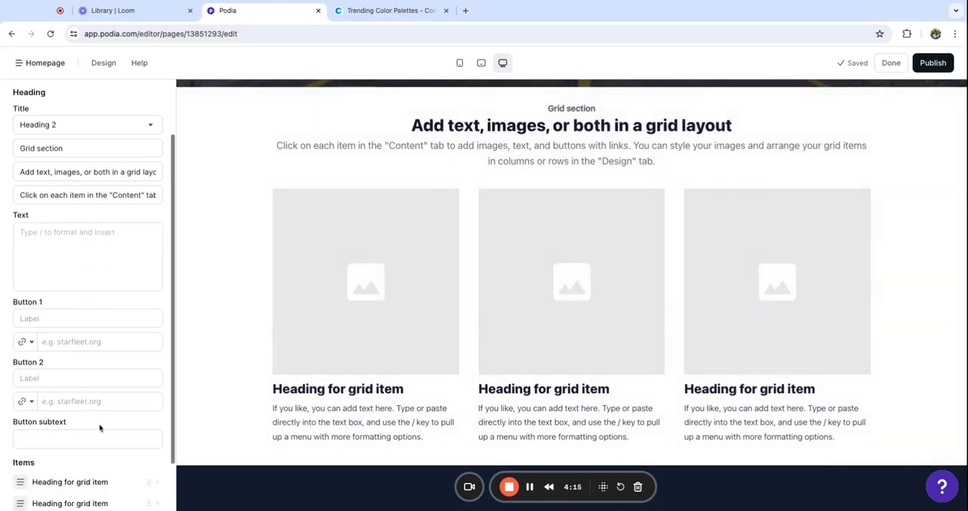
pyautogui.scroll(-3)
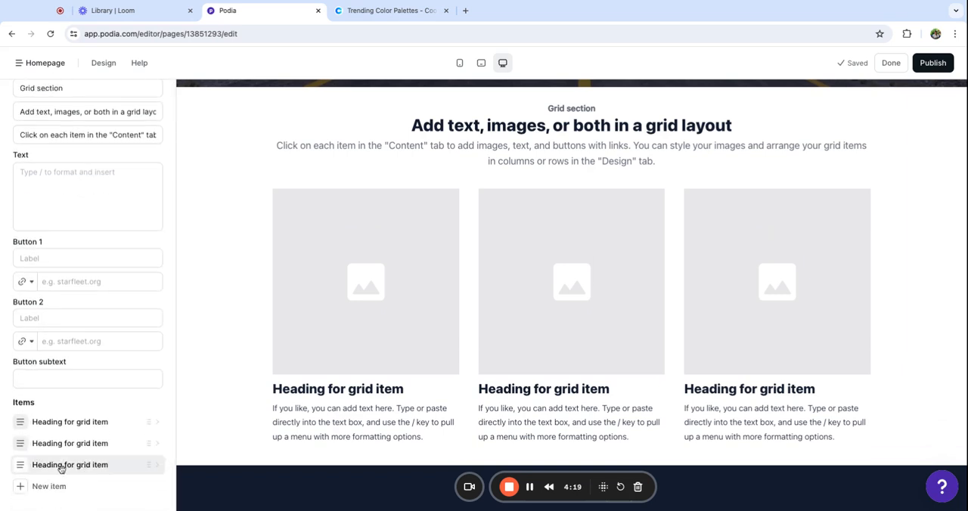
pyautogui.click(70, 465)
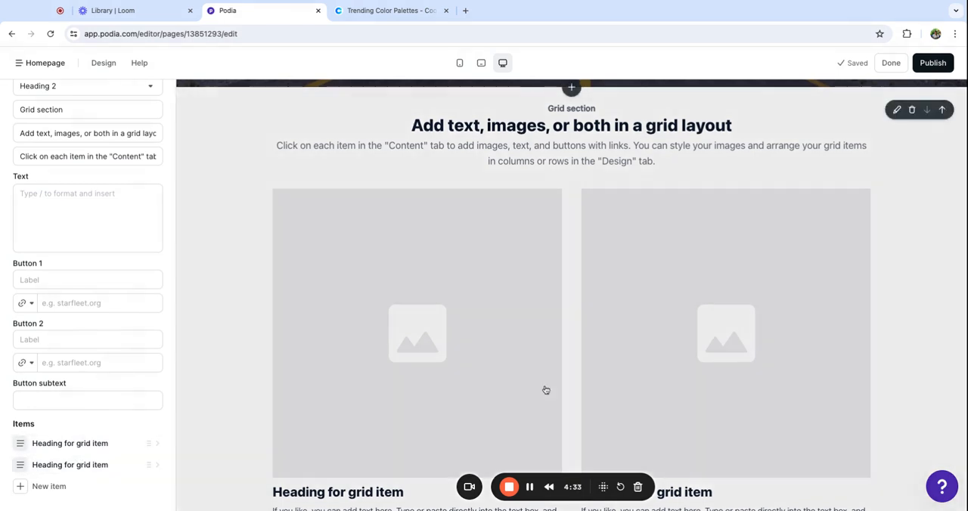
pyautogui.scroll(-3)
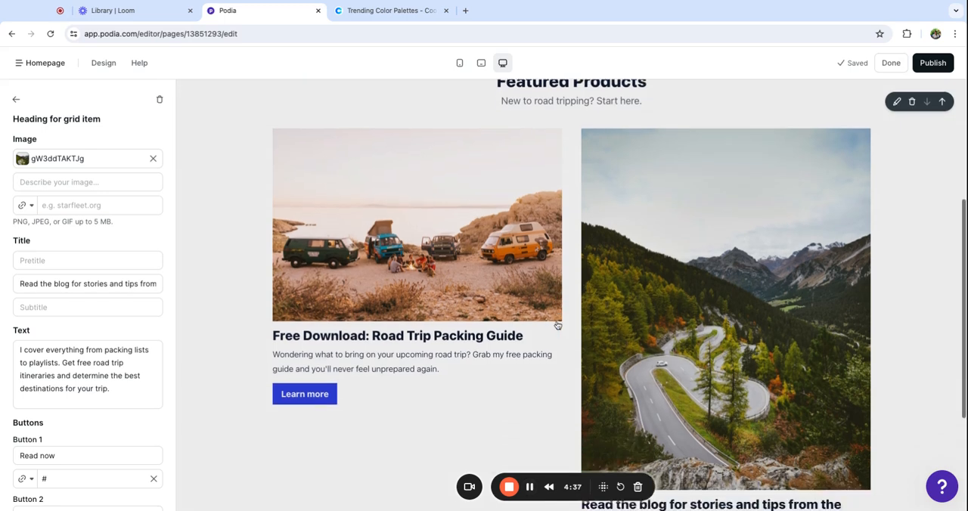
pyautogui.scroll(-3)
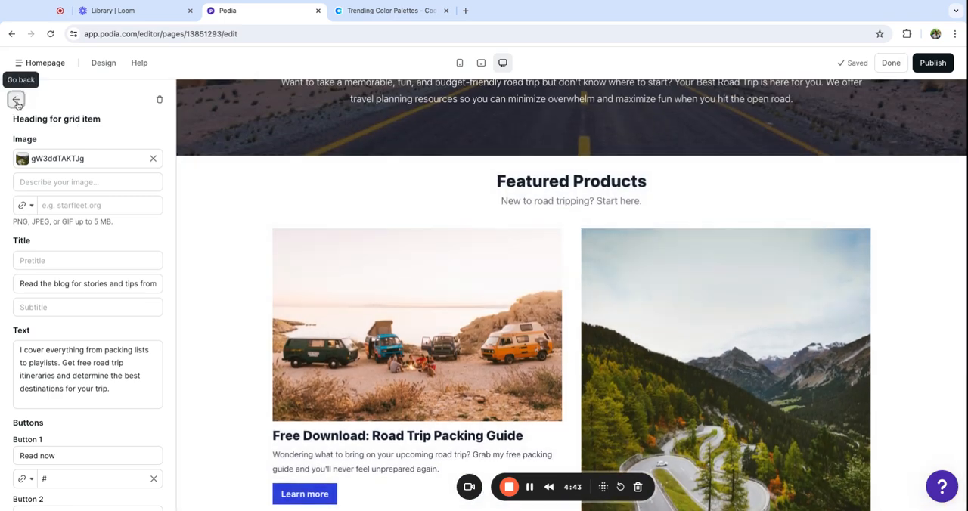
# Give the grid cards Wide 16:9 images and centred headings and text
pyautogui.click(16, 100)
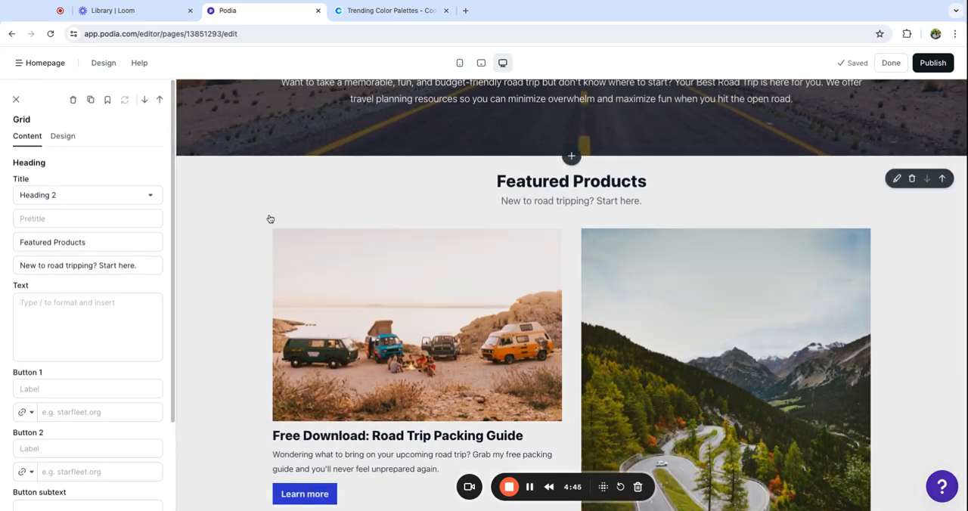
pyautogui.click(63, 136)
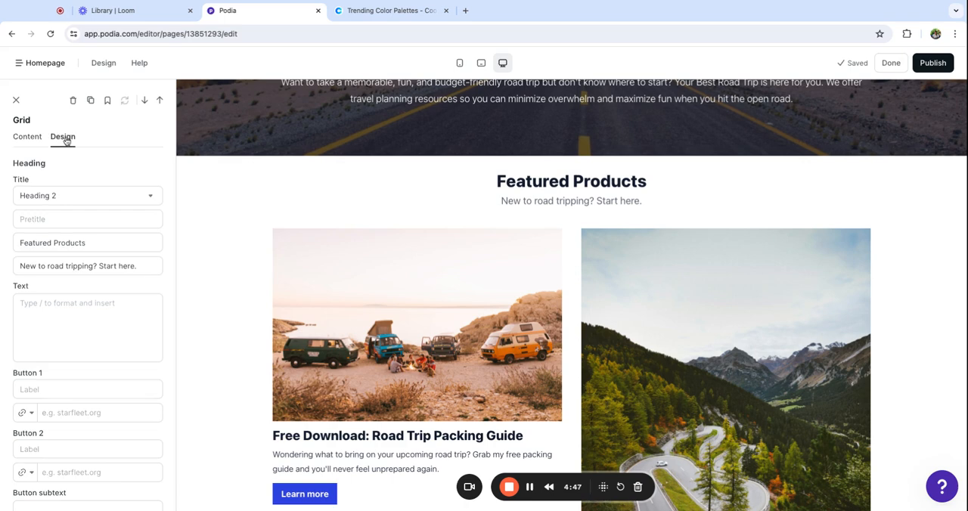
pyautogui.click(148, 180)
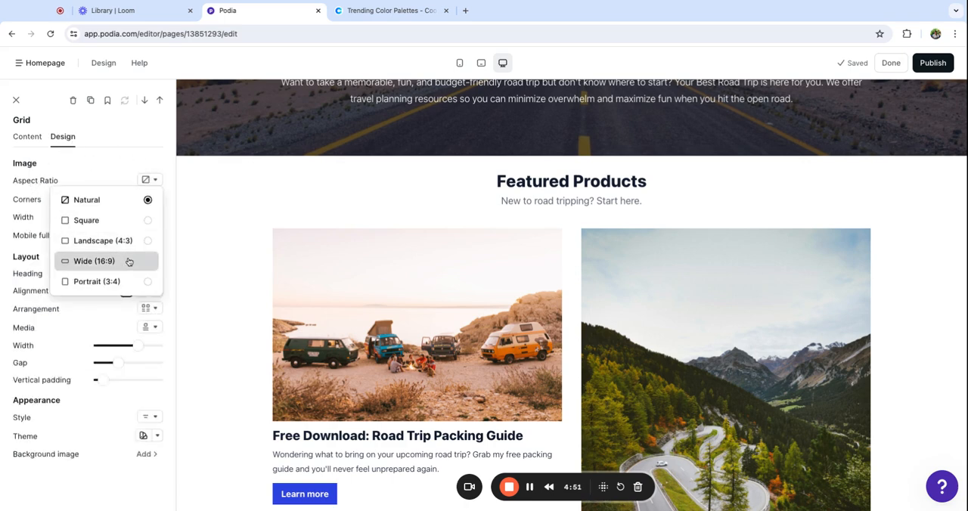
pyautogui.click(94, 261)
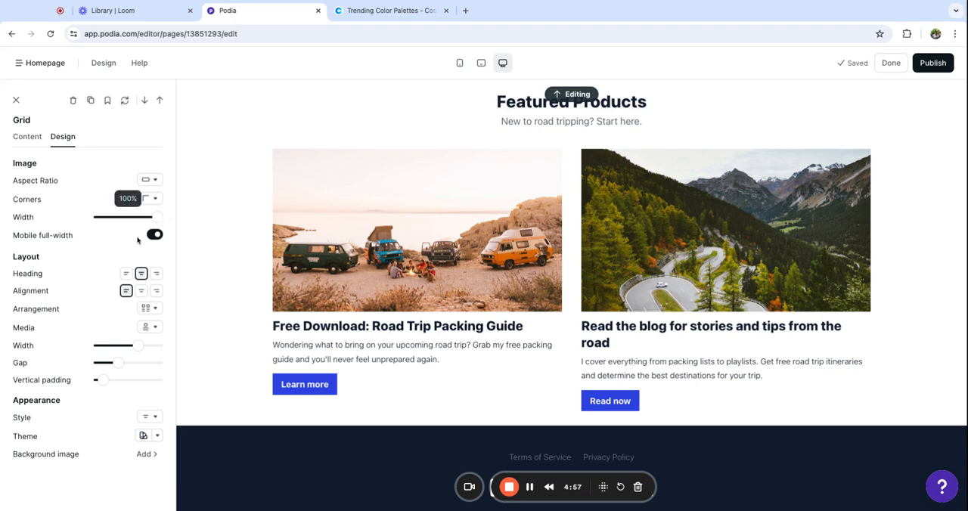
pyautogui.click(127, 274)
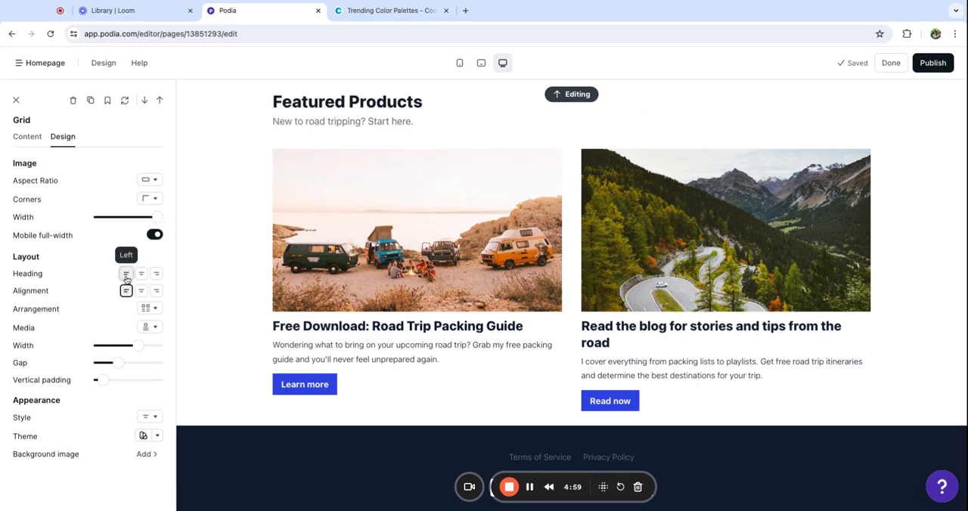
pyautogui.click(140, 274)
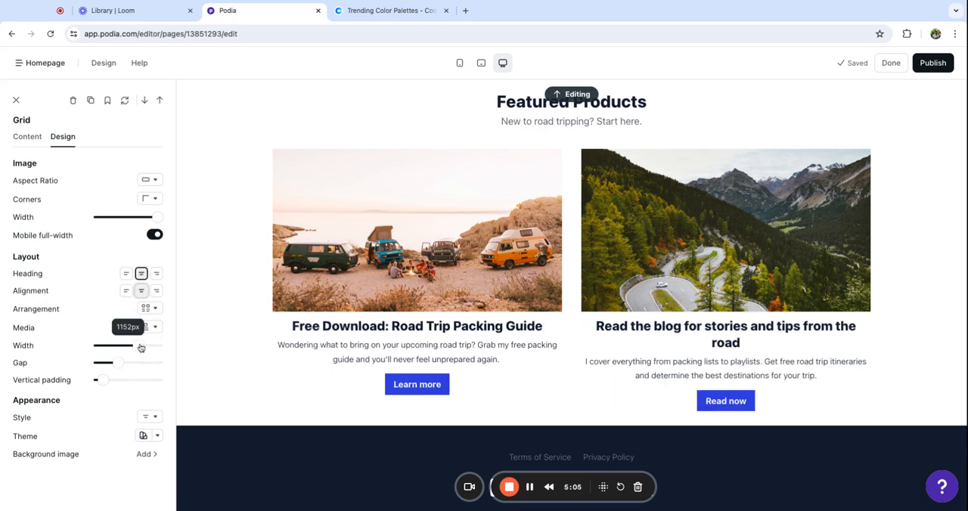
# Widen the grid layout and apply a tinted background theme
pyautogui.moveTo(140, 344); pyautogui.dragTo(148, 345)
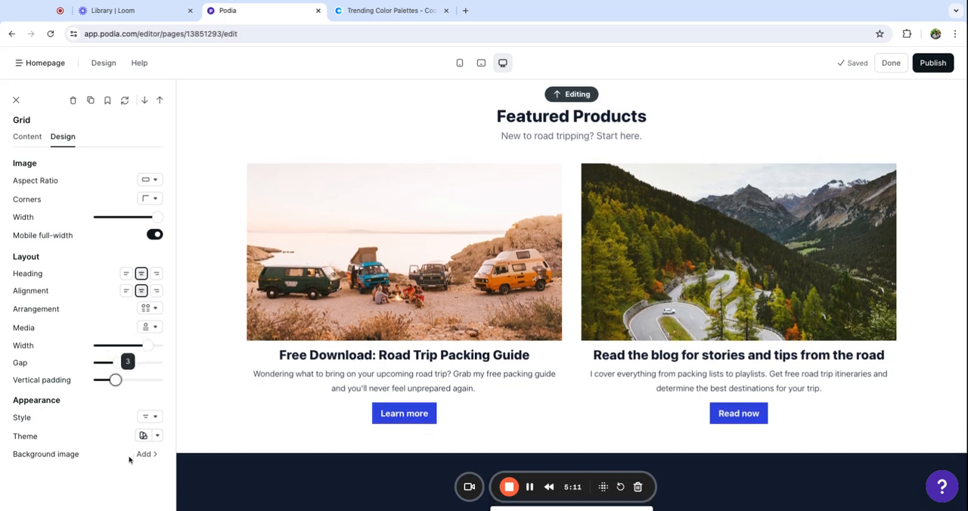
pyautogui.click(148, 436)
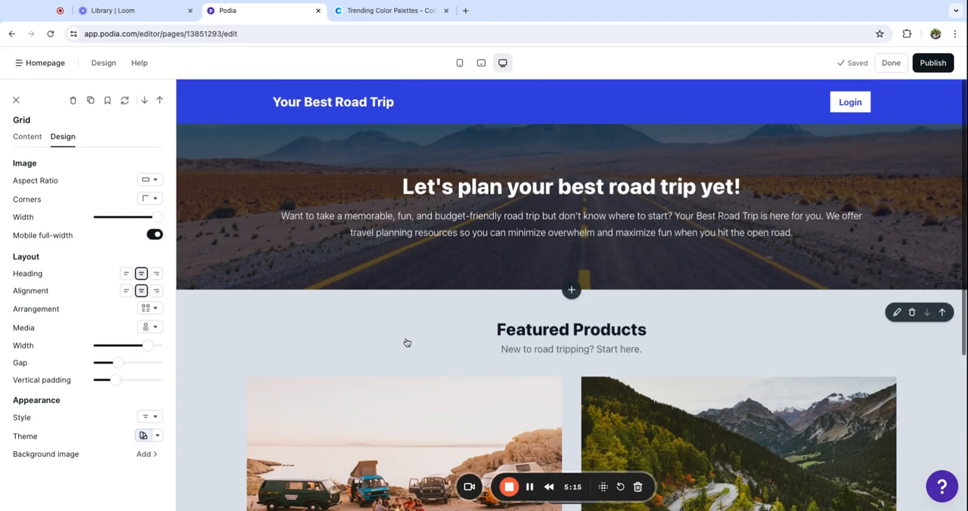
pyautogui.scroll(-3)
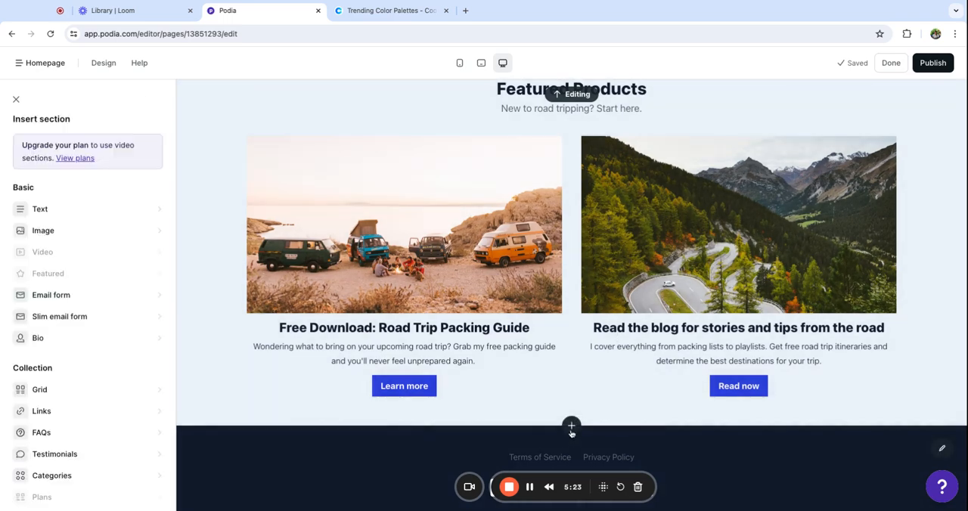
pyautogui.moveTo(79, 337)
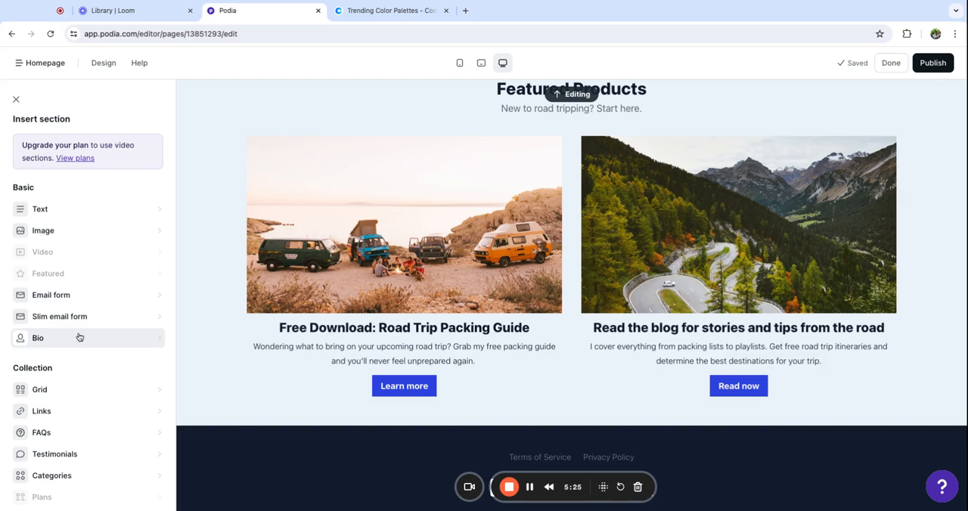
# Insert a Bio section below the grid and edit its content
pyautogui.click(37, 337)
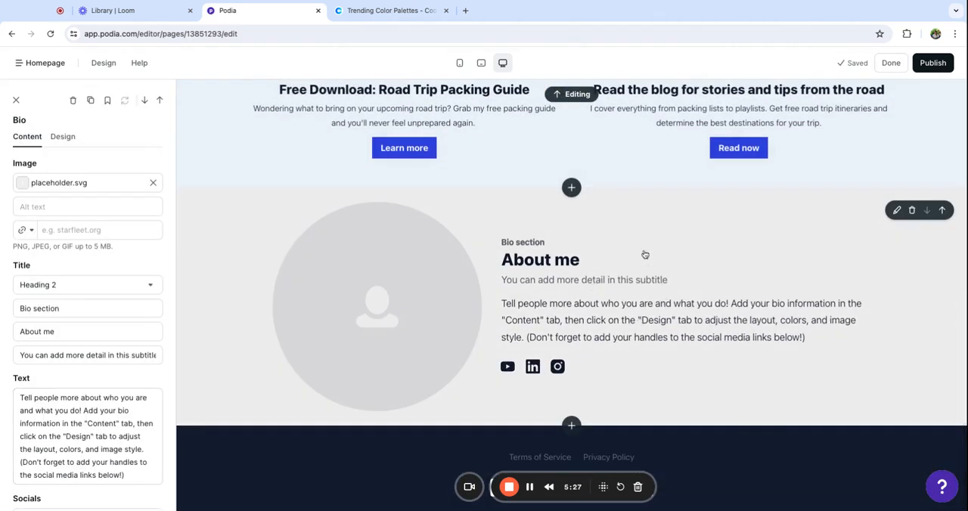
pyautogui.moveTo(279, 341)
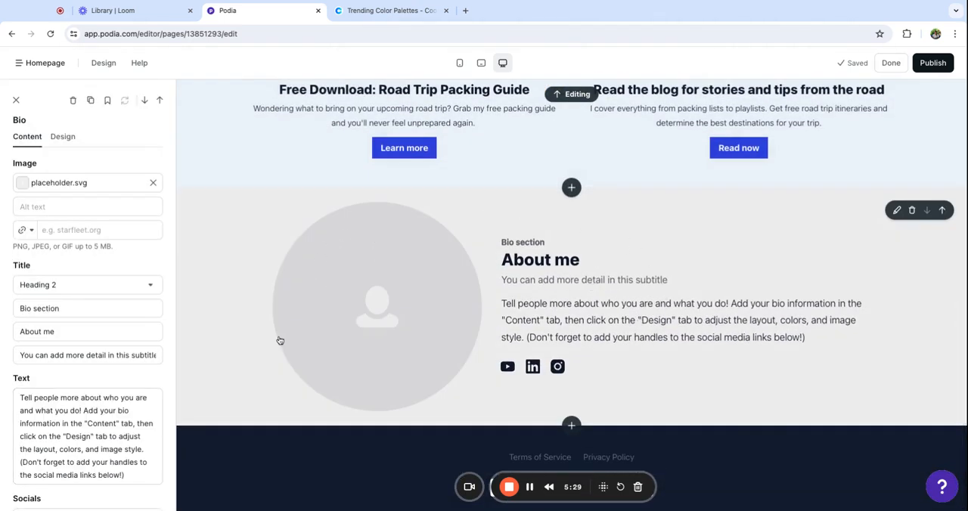
pyautogui.moveTo(429, 223)
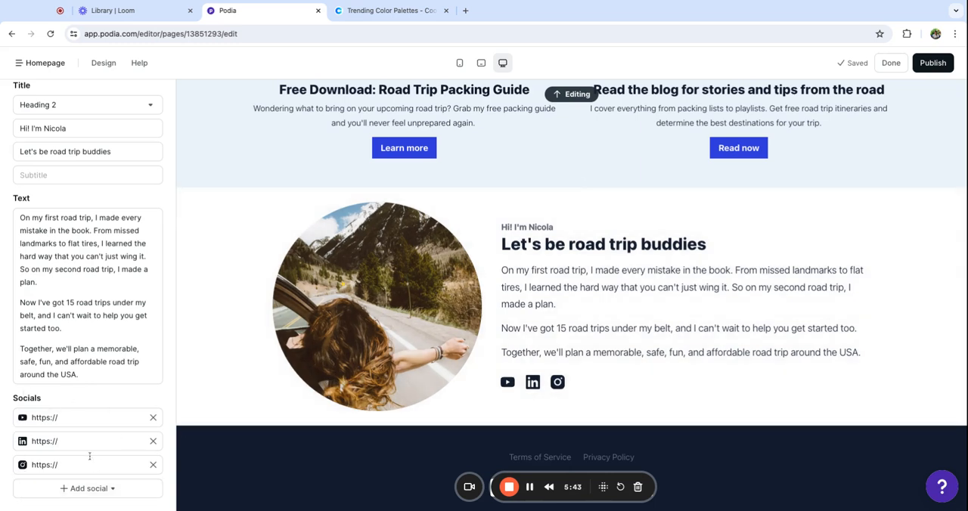
pyautogui.click(87, 487)
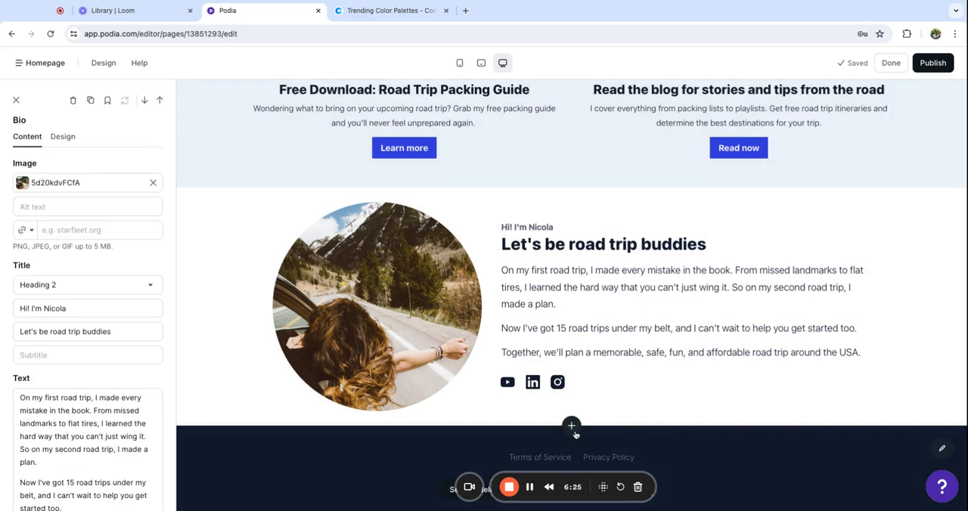
pyautogui.click(571, 426)
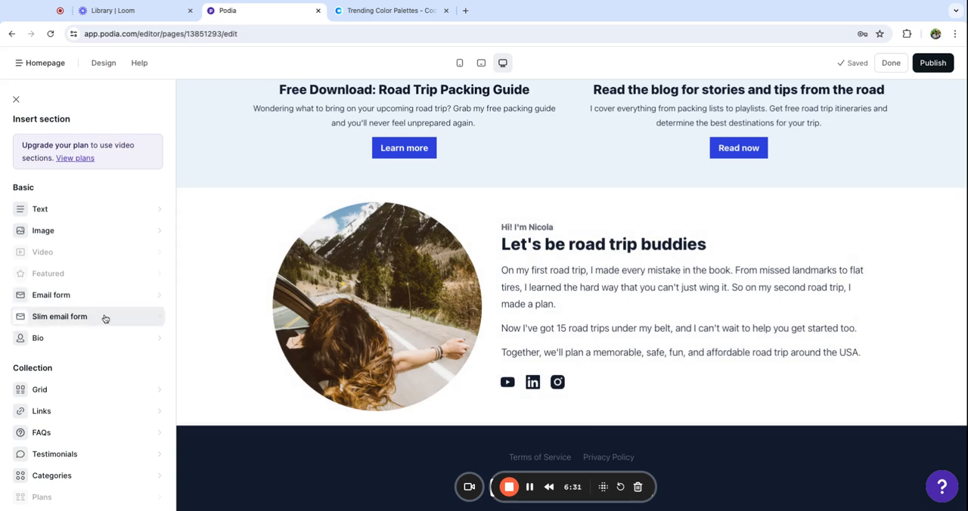
pyautogui.moveTo(99, 326)
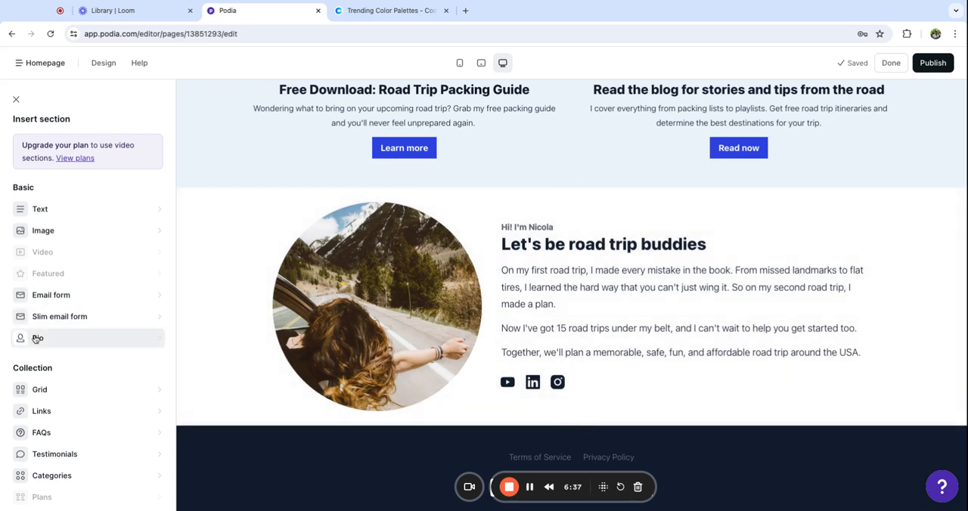
pyautogui.moveTo(100, 293)
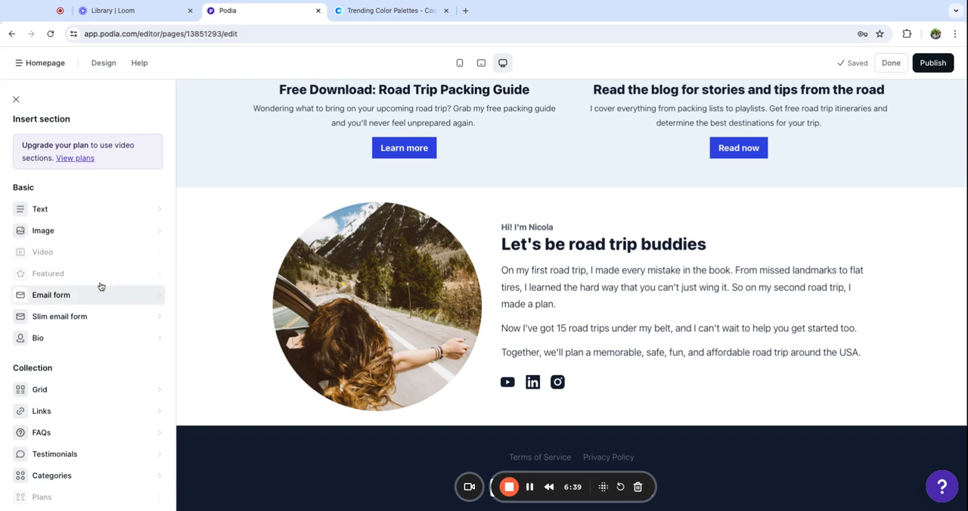
pyautogui.moveTo(94, 329)
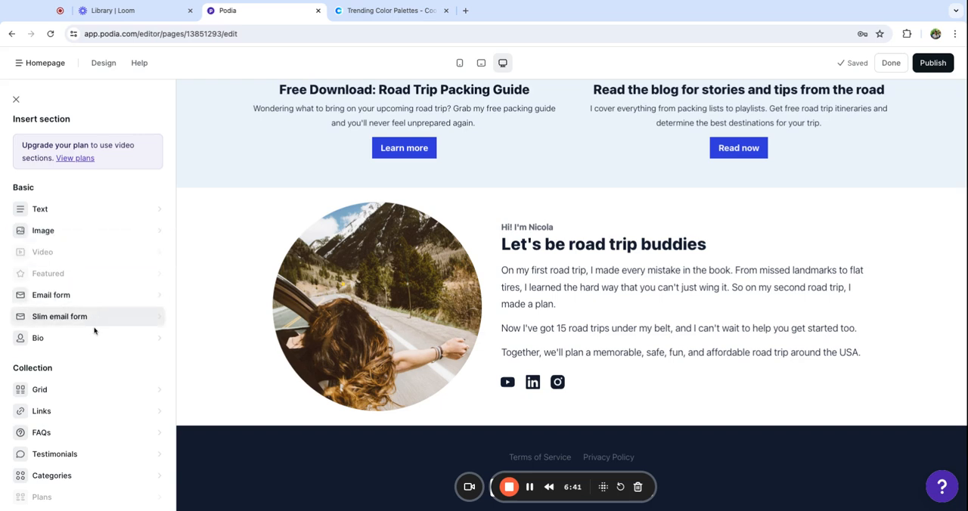
pyautogui.click(59, 316)
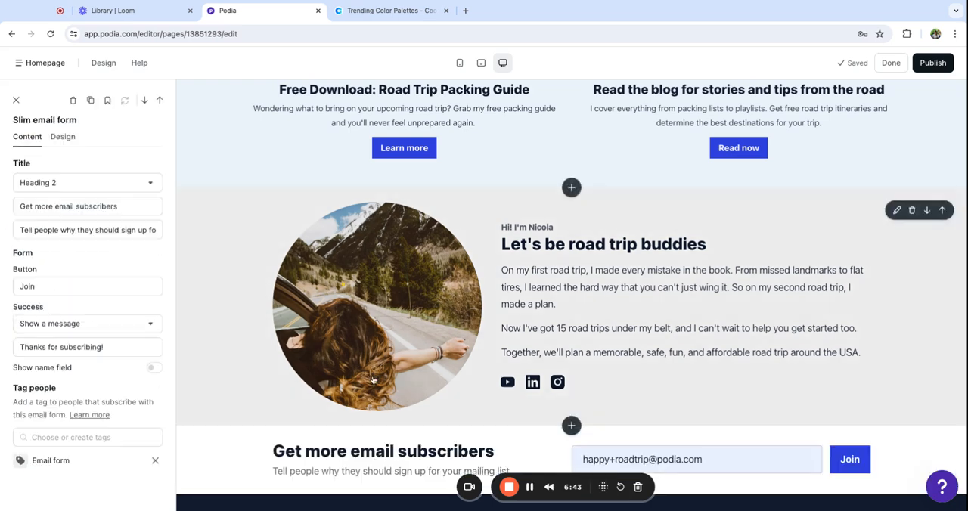
pyautogui.scroll(-3)
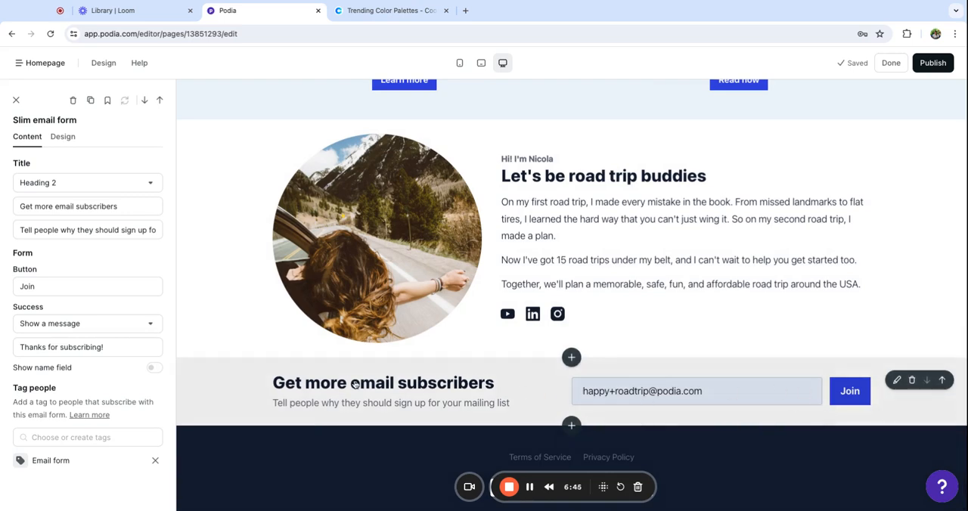
pyautogui.click(73, 100)
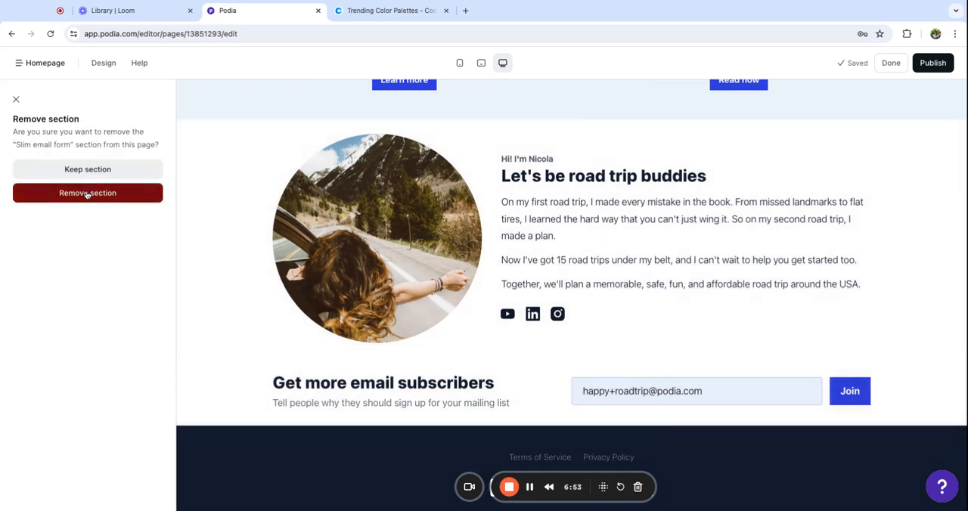
pyautogui.click(88, 193)
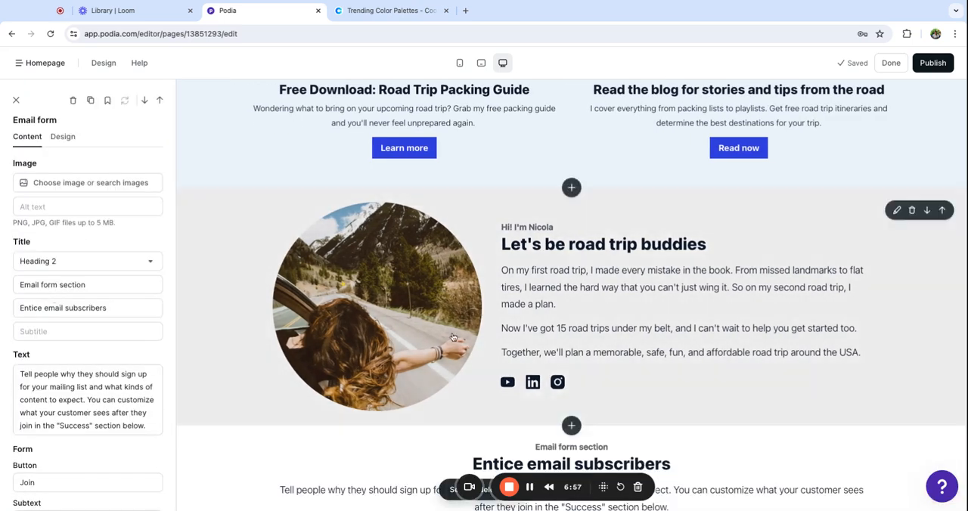
# Review the Join the Newsletter email form content and reach its Design settings
pyautogui.scroll(-3)
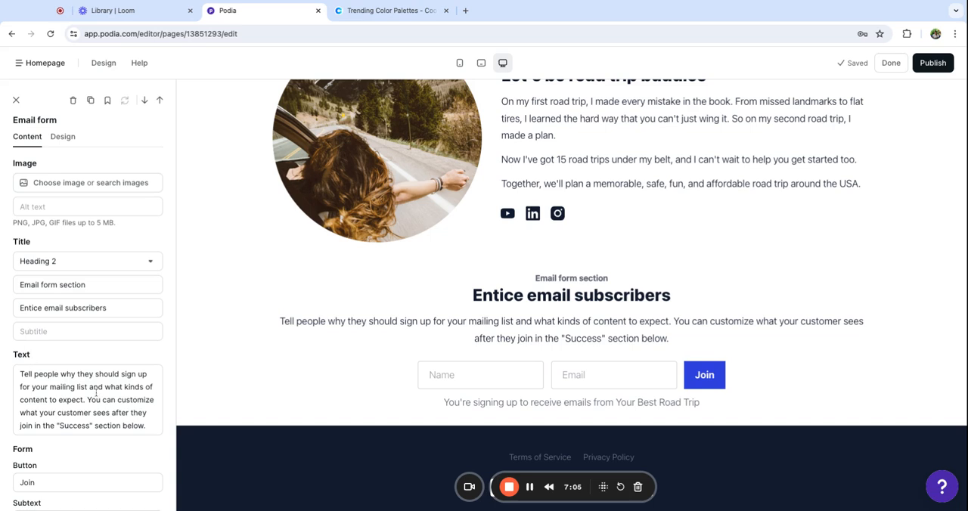
pyautogui.moveTo(505, 500)
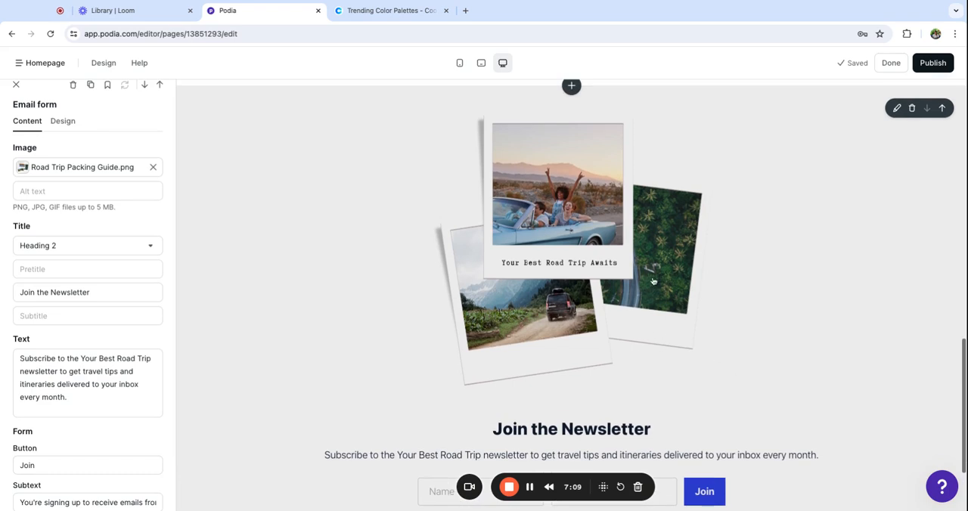
pyautogui.moveTo(656, 272)
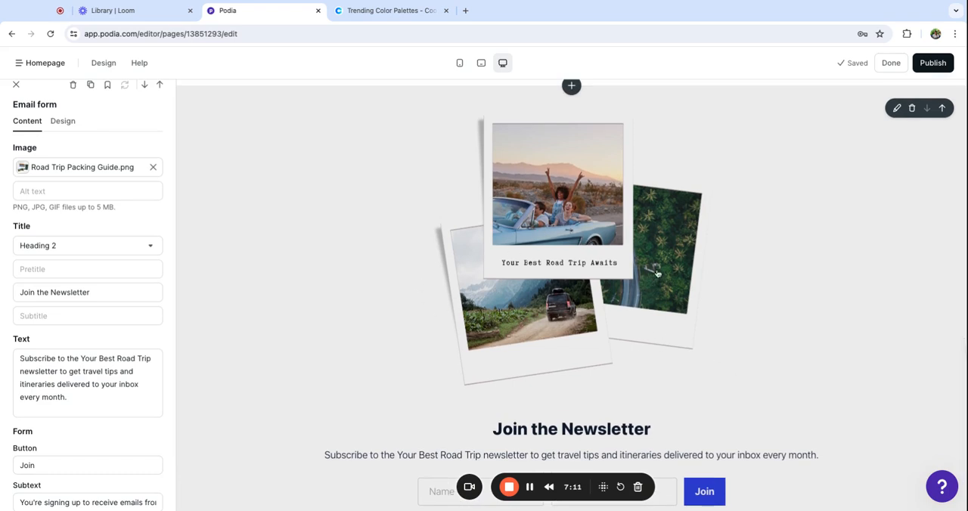
pyautogui.moveTo(460, 224)
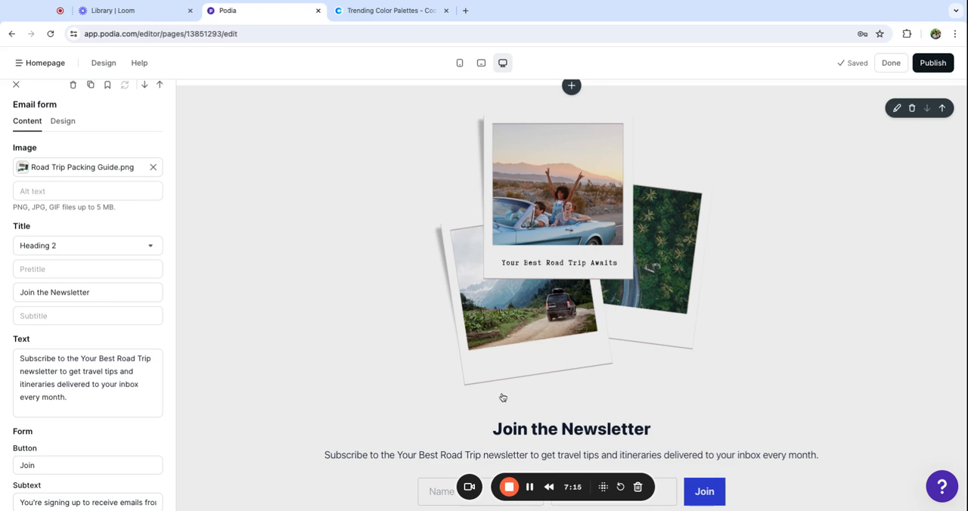
pyautogui.moveTo(457, 163)
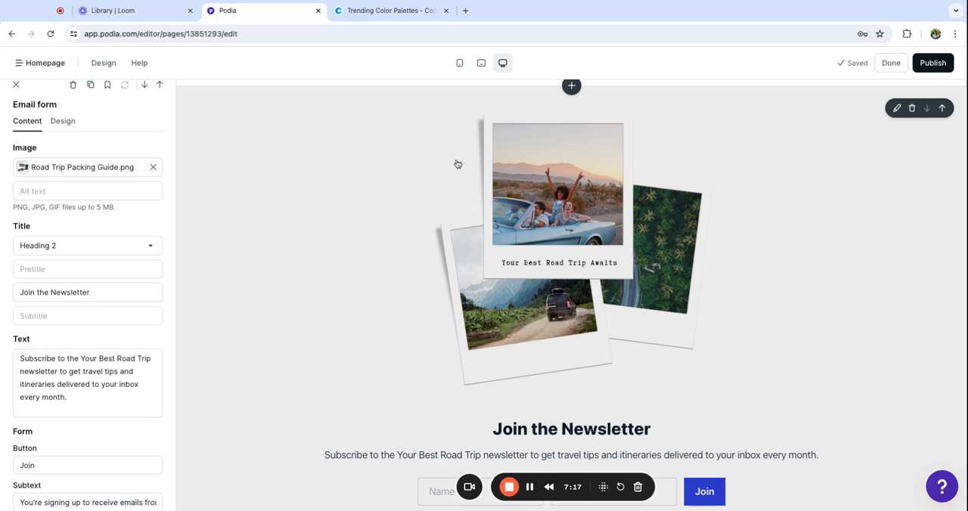
pyautogui.scroll(-3)
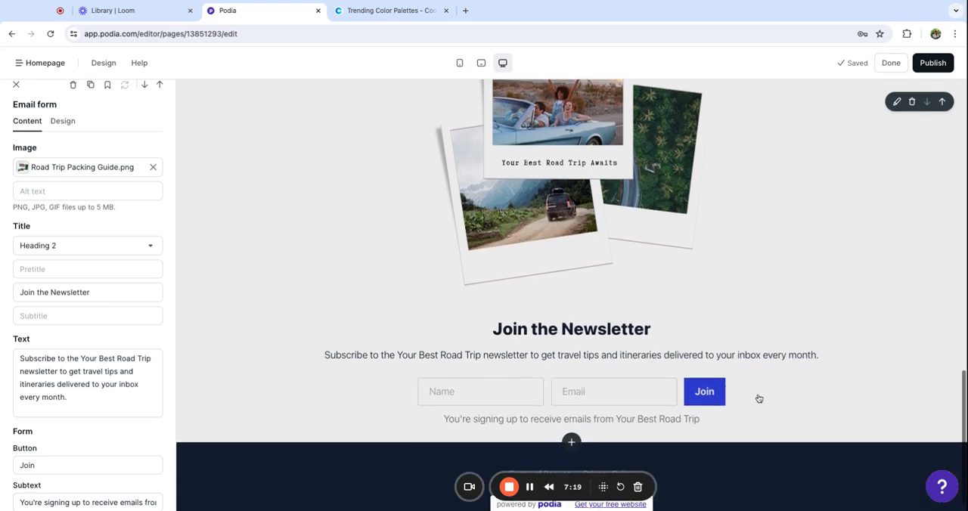
pyautogui.click(63, 136)
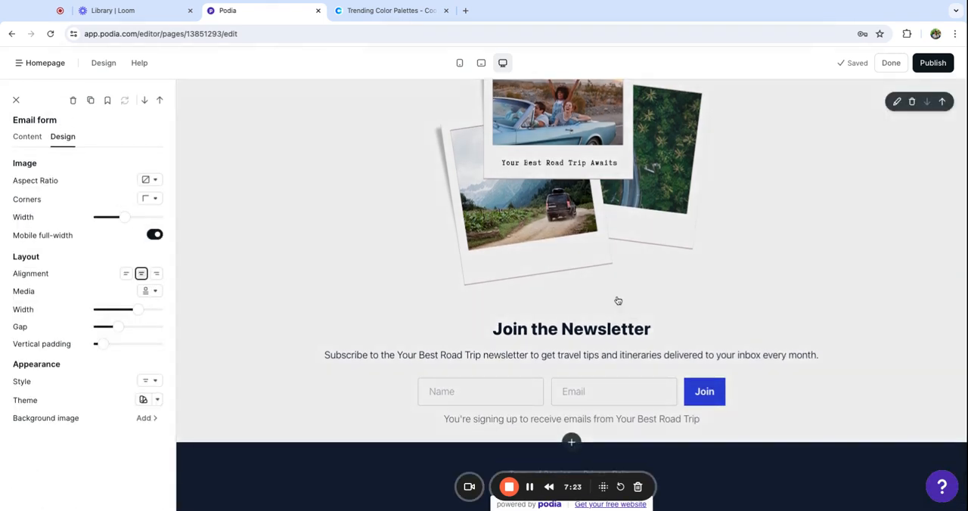
# Lay the newsletter photo beside the signup form with adjusted gap spacing
pyautogui.scroll(-3)
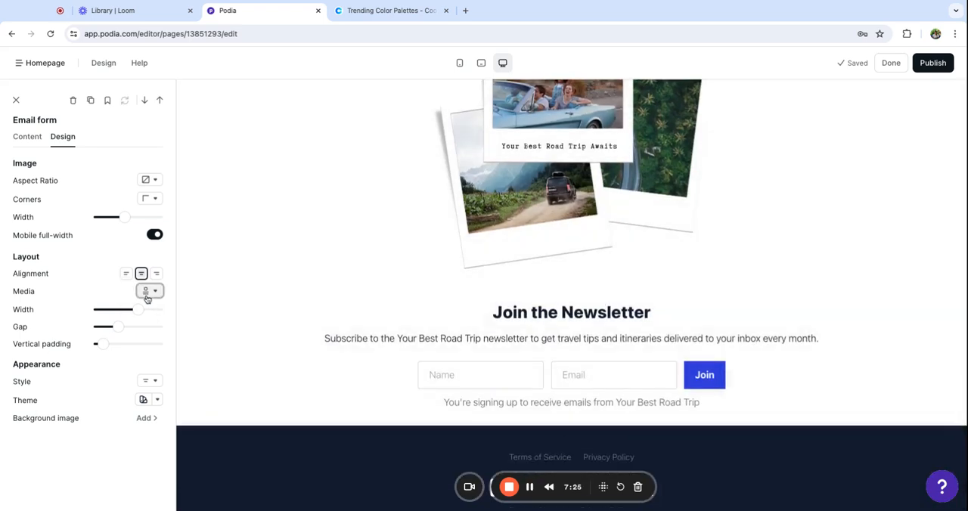
pyautogui.click(150, 290)
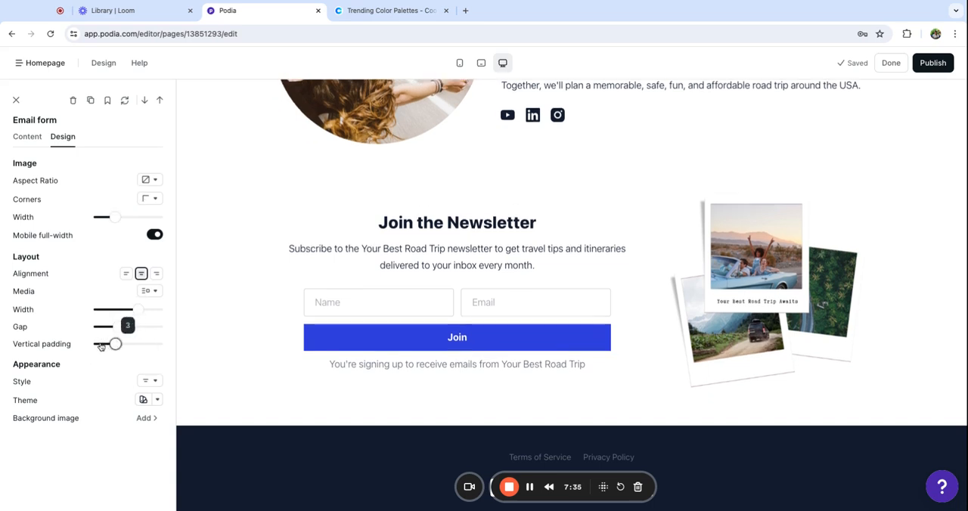
pyautogui.moveTo(109, 345); pyautogui.dragTo(134, 344)
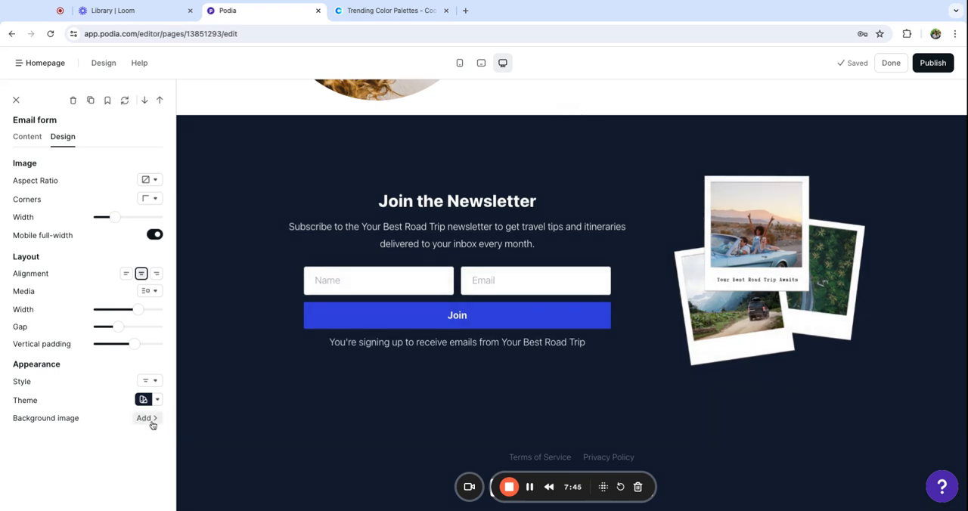
pyautogui.click(144, 417)
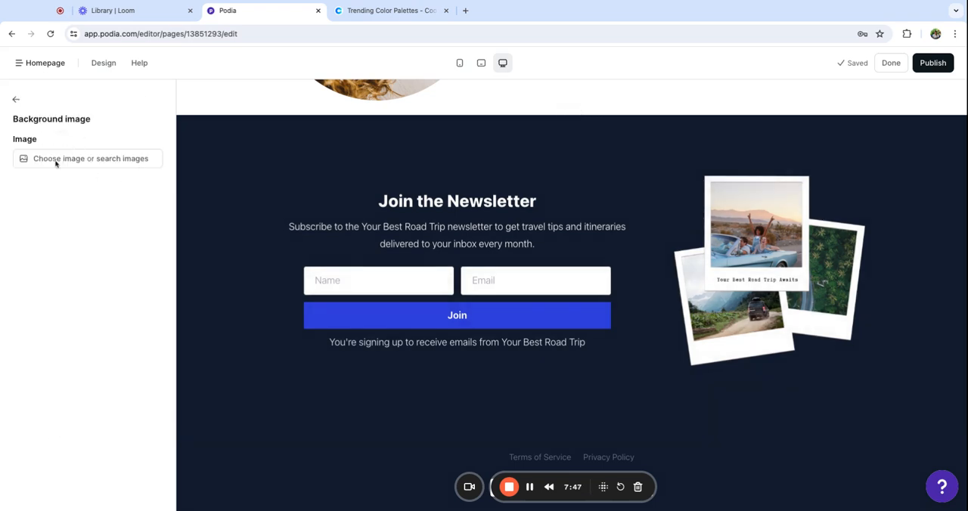
# Set an aerial forest-road photo as the newsletter background and strengthen its visibility
pyautogui.click(88, 159)
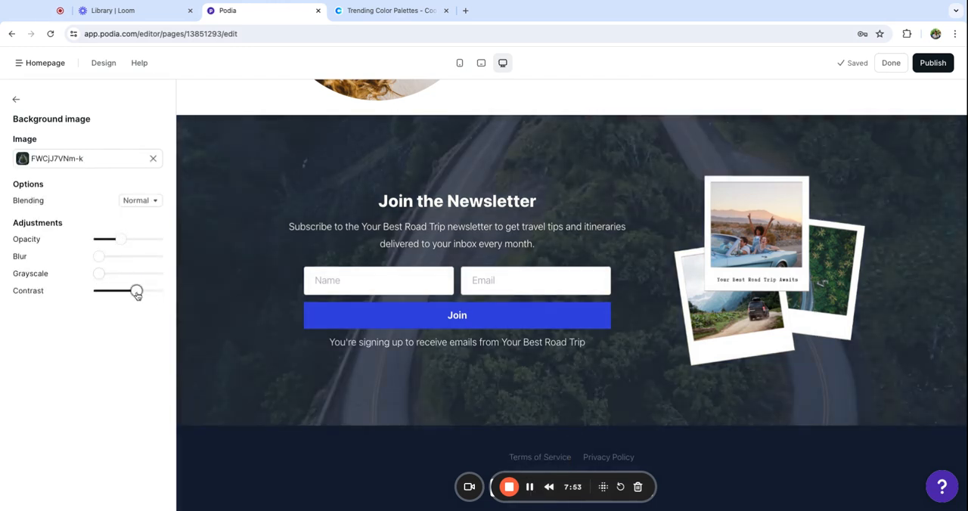
pyautogui.moveTo(136, 290); pyautogui.dragTo(158, 290)
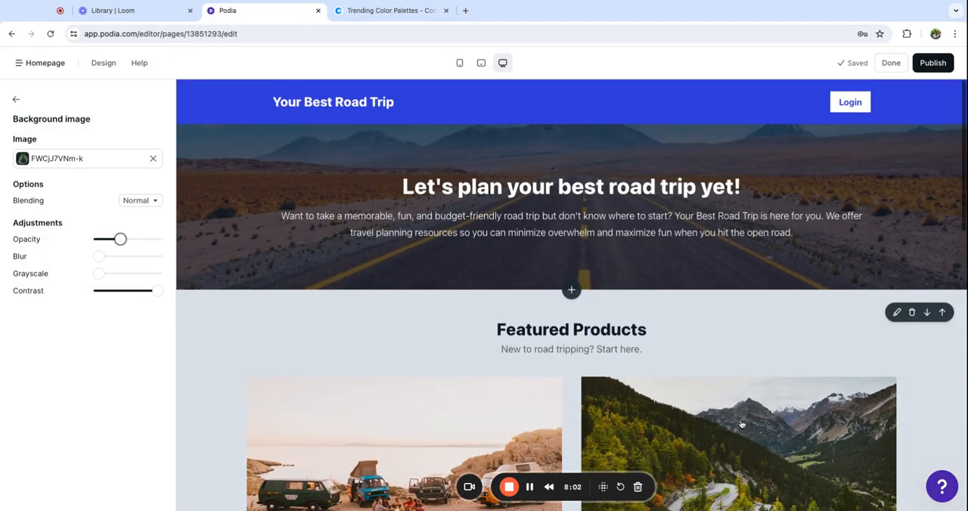
# Bring up the Insert section choices below the newsletter section
pyautogui.scroll(-3)
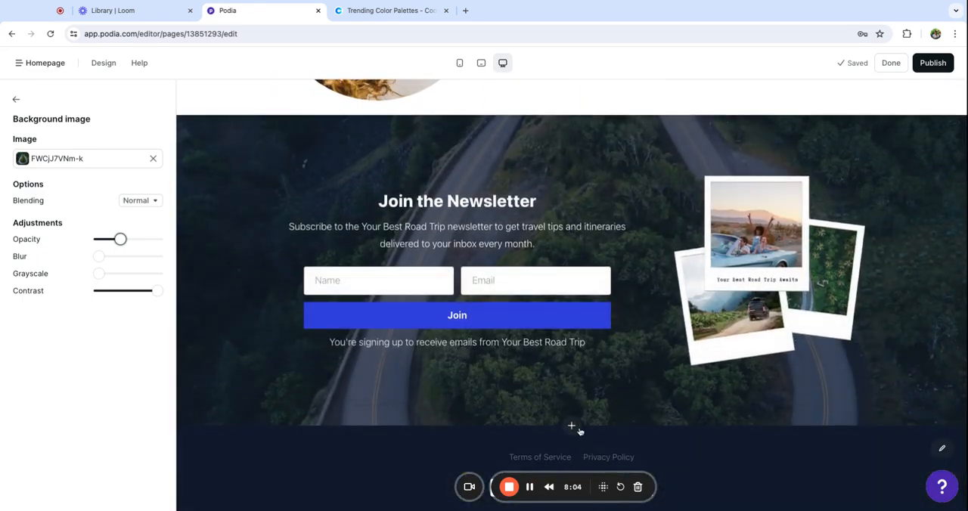
pyautogui.click(572, 426)
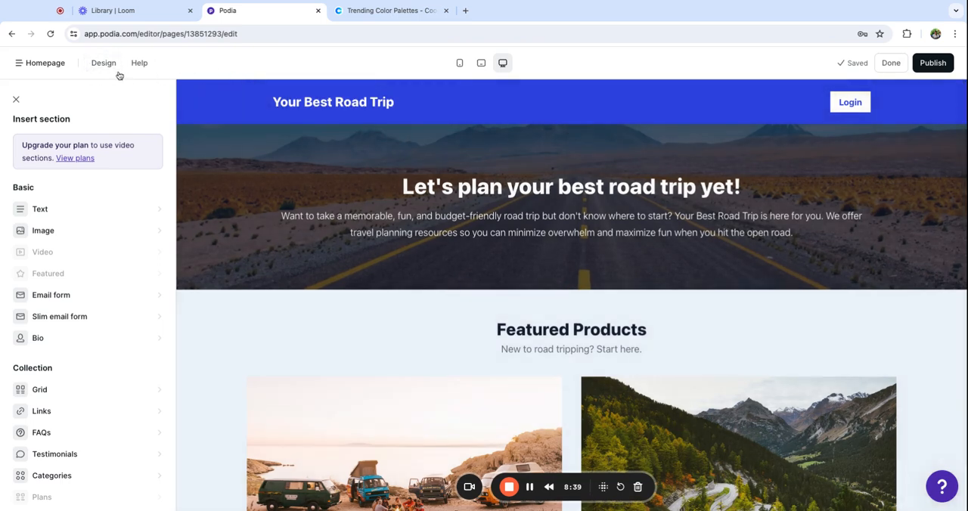
# Go into the site-wide Design settings and its Colors panel
pyautogui.click(103, 63)
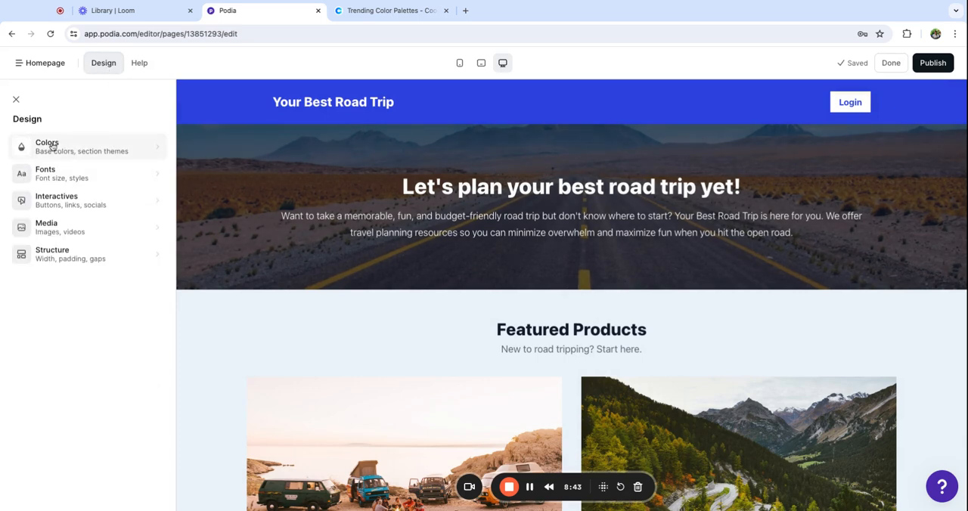
pyautogui.scroll(-3)
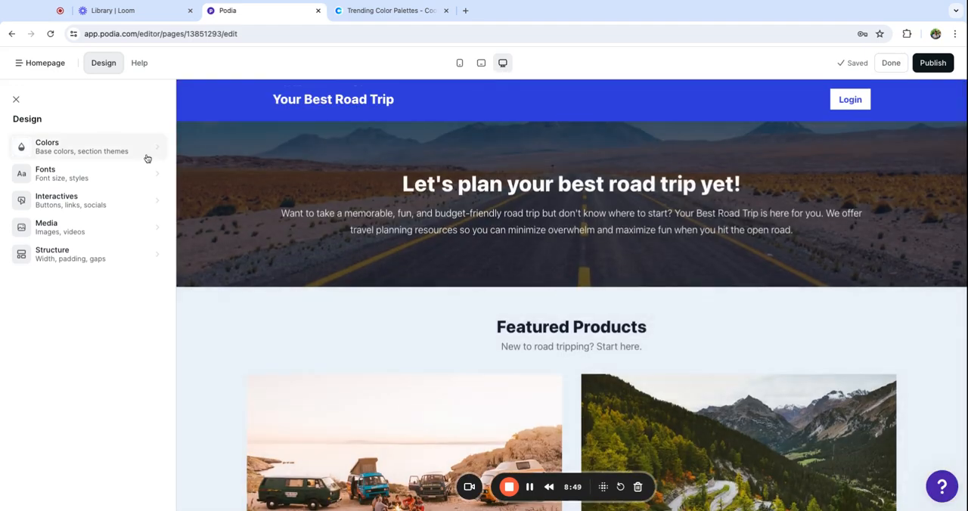
pyautogui.moveTo(91, 174)
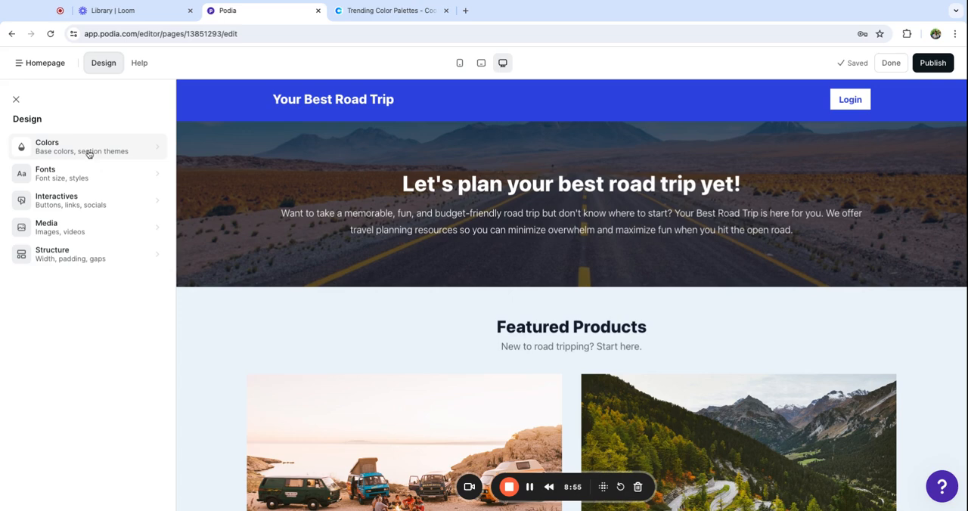
pyautogui.click(47, 147)
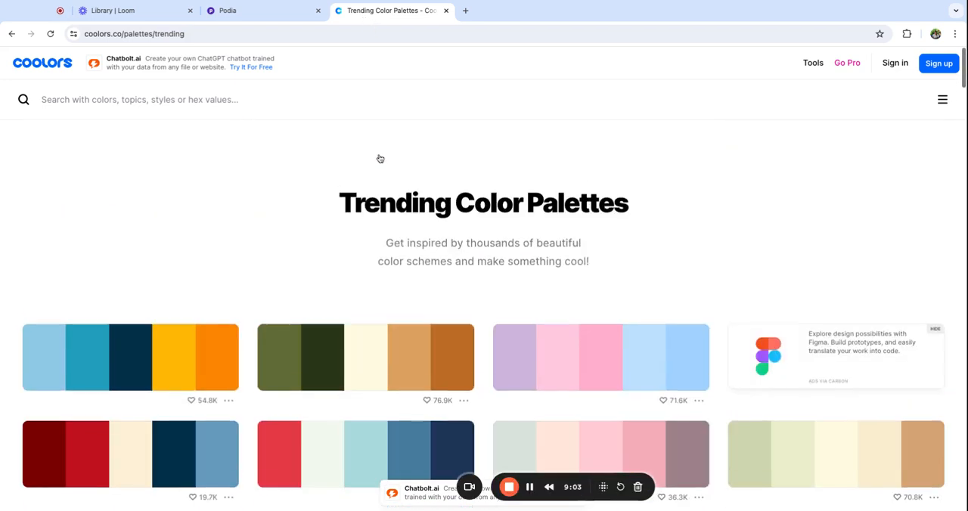
# Browse further down the Coolors Trending Color Palettes page
pyautogui.scroll(-3)
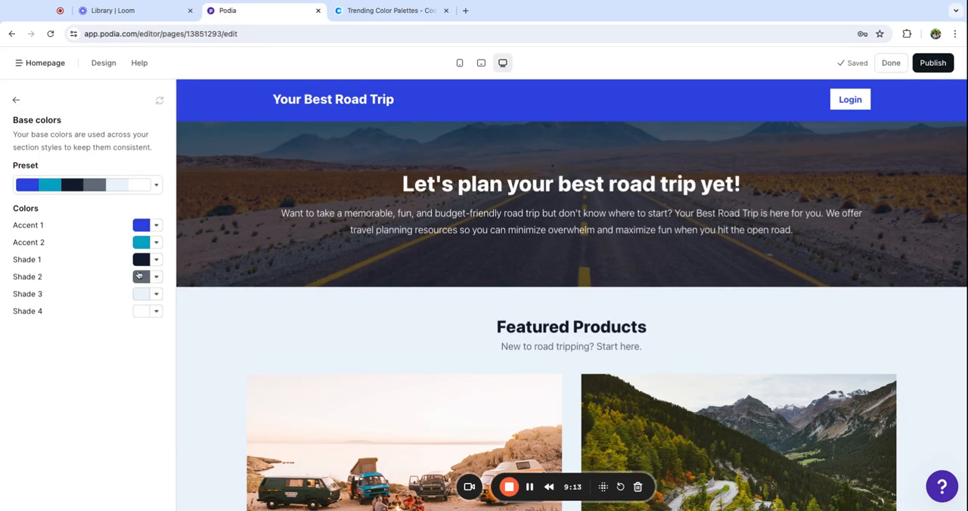
# Replace the darkest shade's hex code with the value copied from the Coolors palette
pyautogui.click(140, 260)
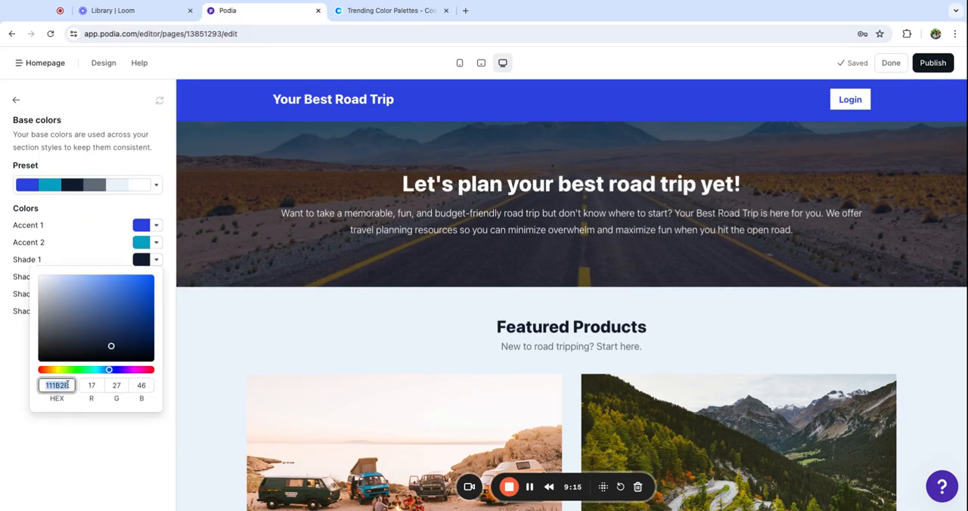
pyautogui.click(76, 266)
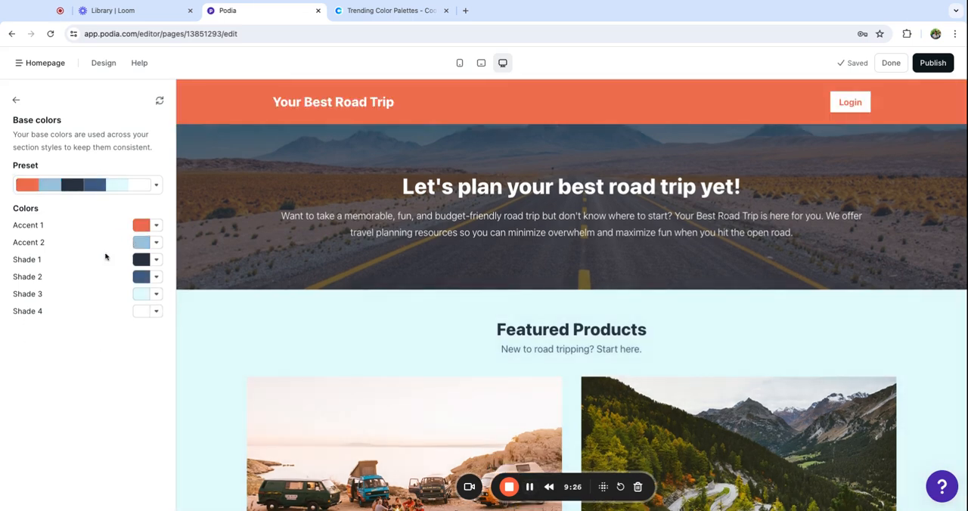
pyautogui.scroll(-3)
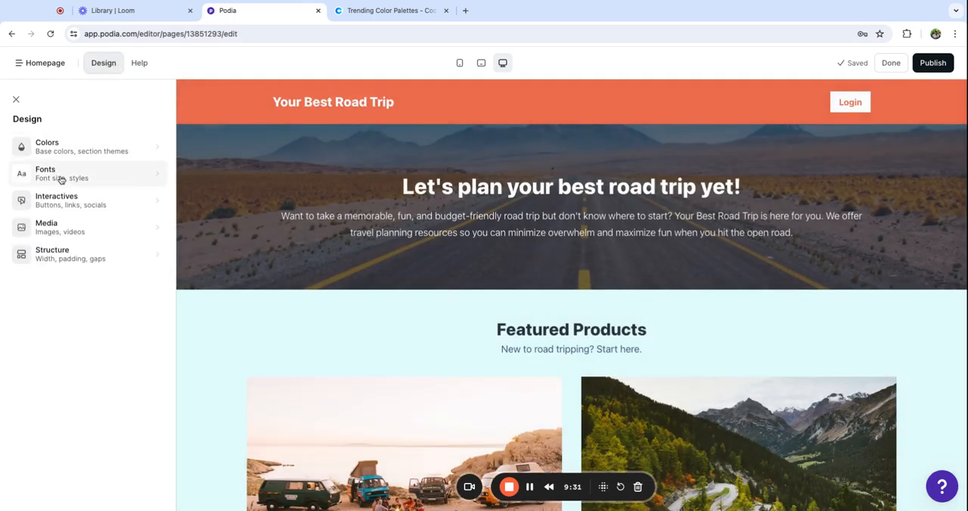
# Apply the Boundless font preset to the site's fonts
pyautogui.click(45, 172)
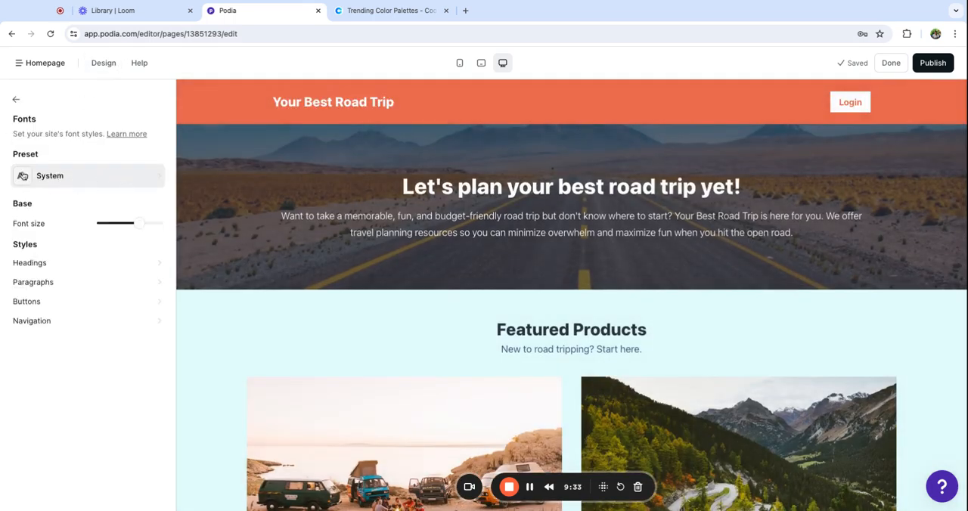
pyautogui.click(50, 176)
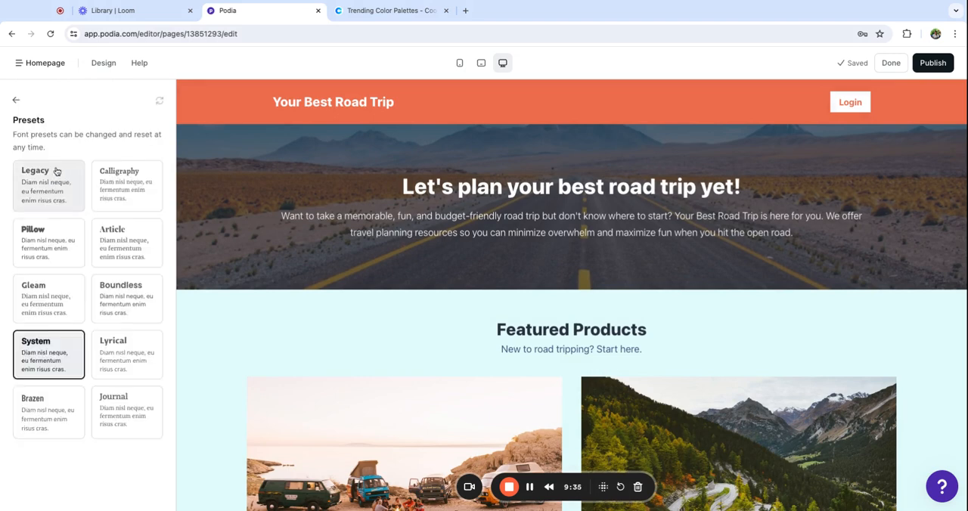
pyautogui.moveTo(53, 310)
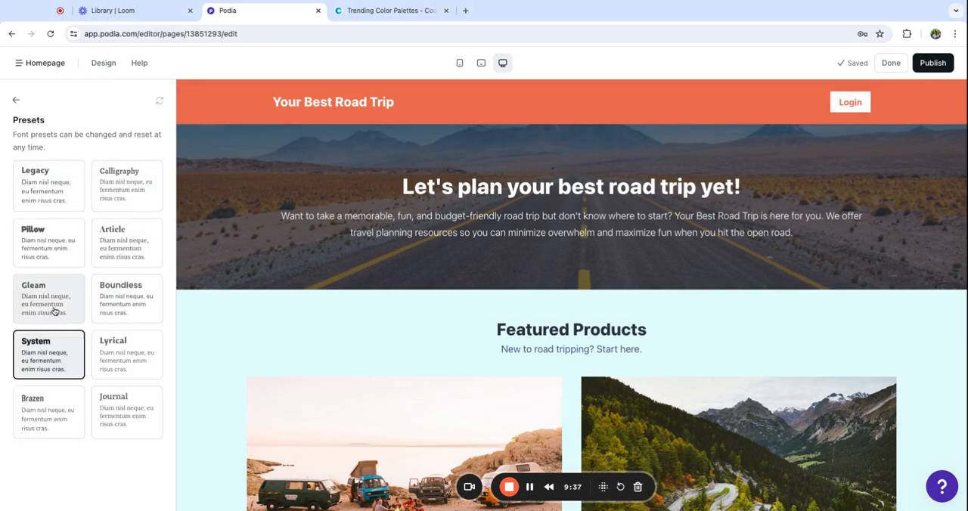
pyautogui.click(127, 299)
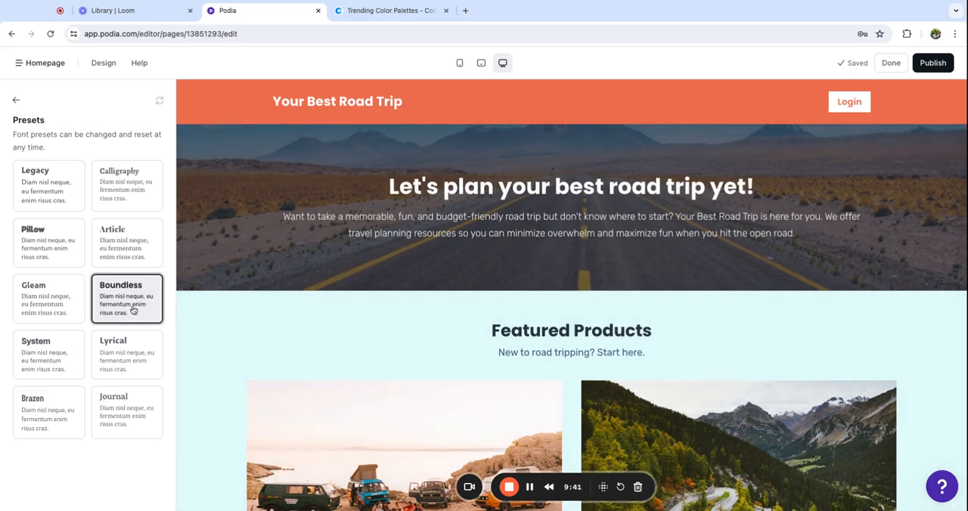
pyautogui.moveTo(15, 100)
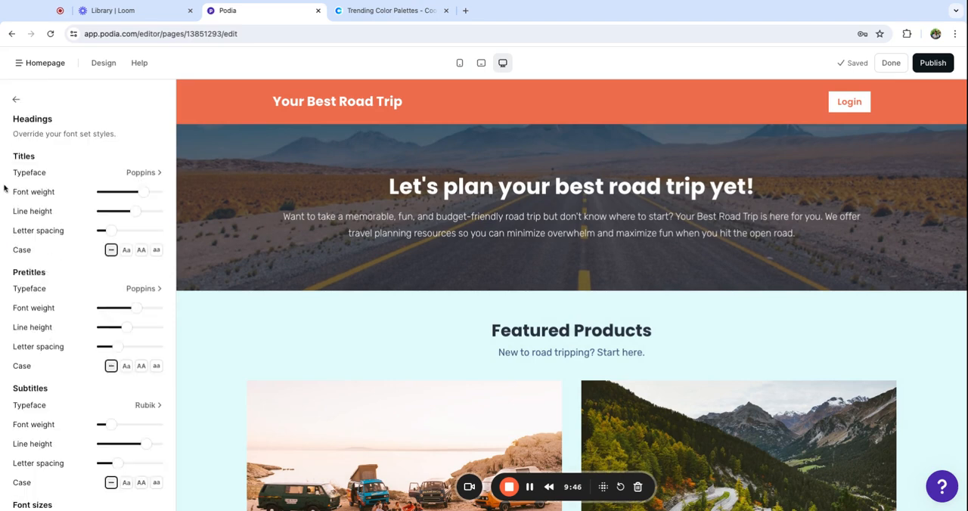
# Review the Headings typeface choices and leave Poppins unchanged
pyautogui.click(139, 173)
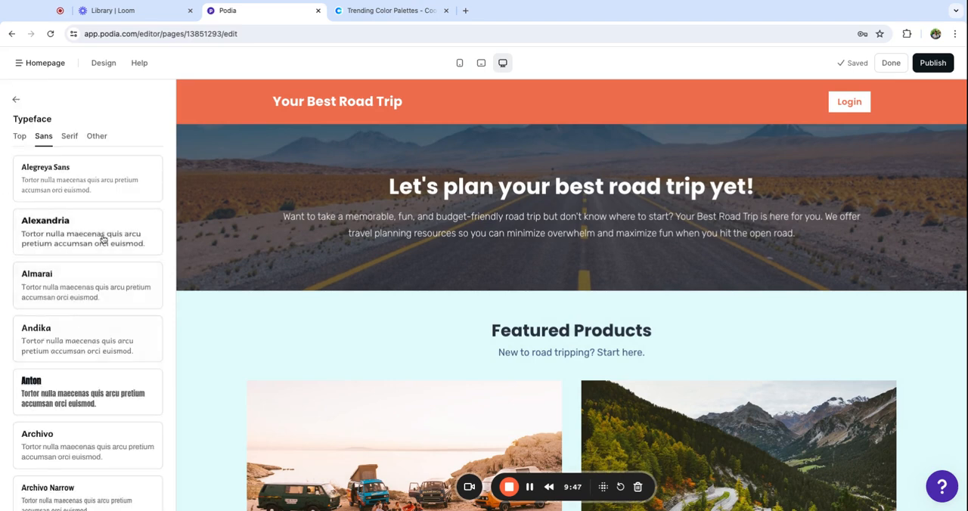
pyautogui.scroll(-3)
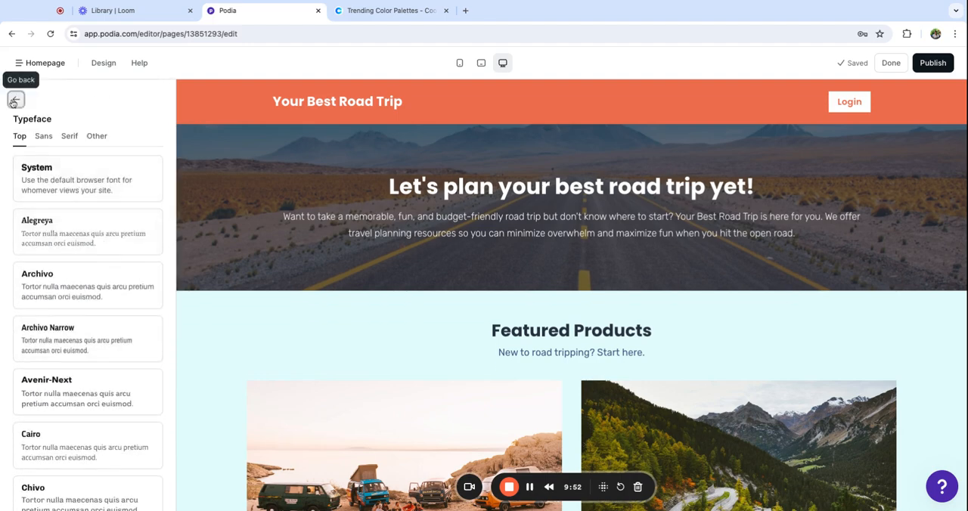
pyautogui.click(15, 100)
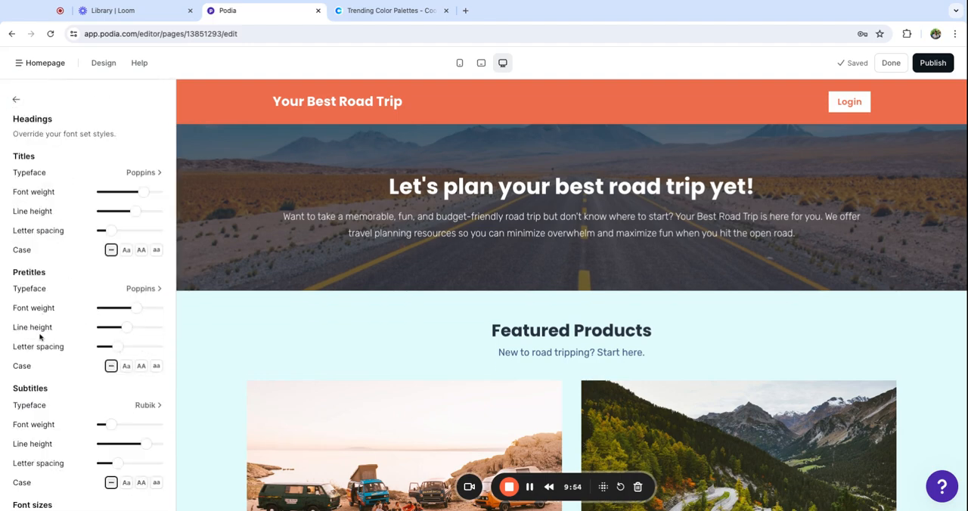
pyautogui.scroll(-3)
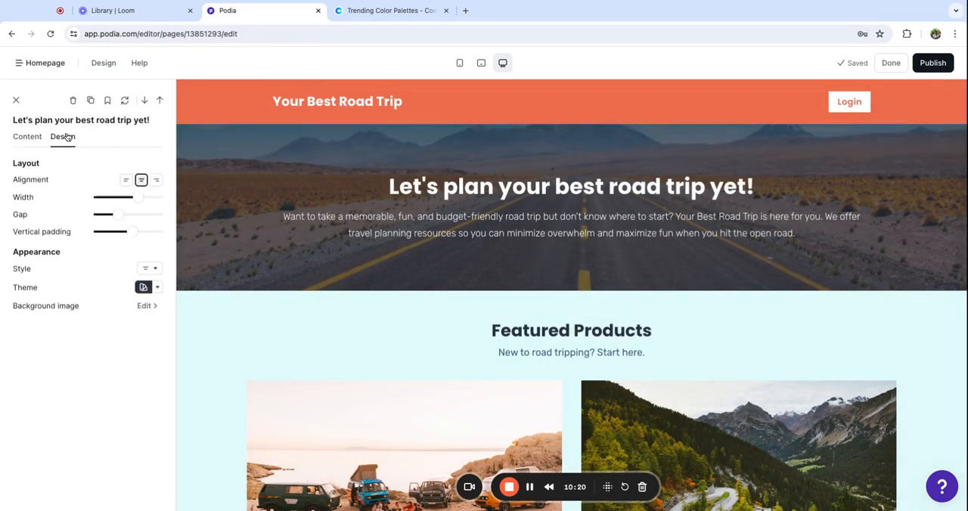
# Give the Featured Products grid the Bright blue theme, leaving the hero theme as is
pyautogui.click(148, 287)
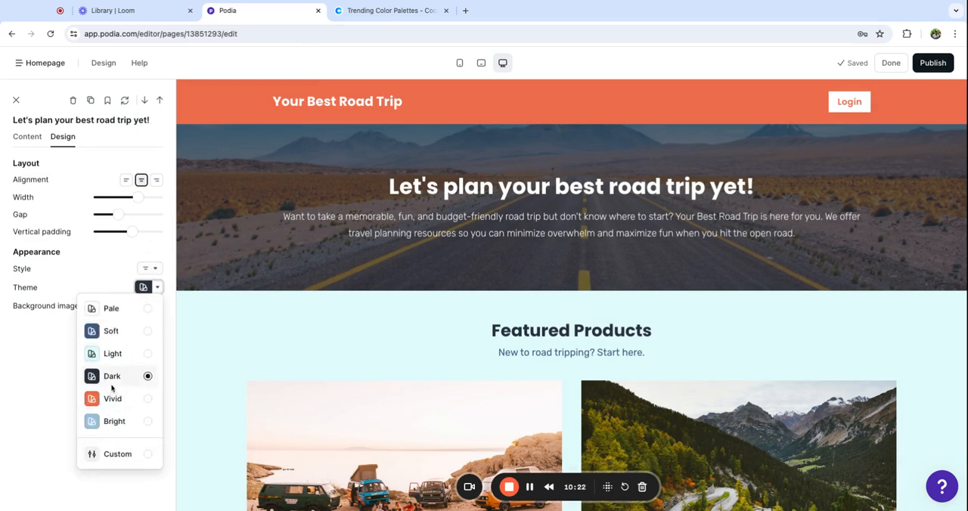
pyautogui.moveTo(48, 405)
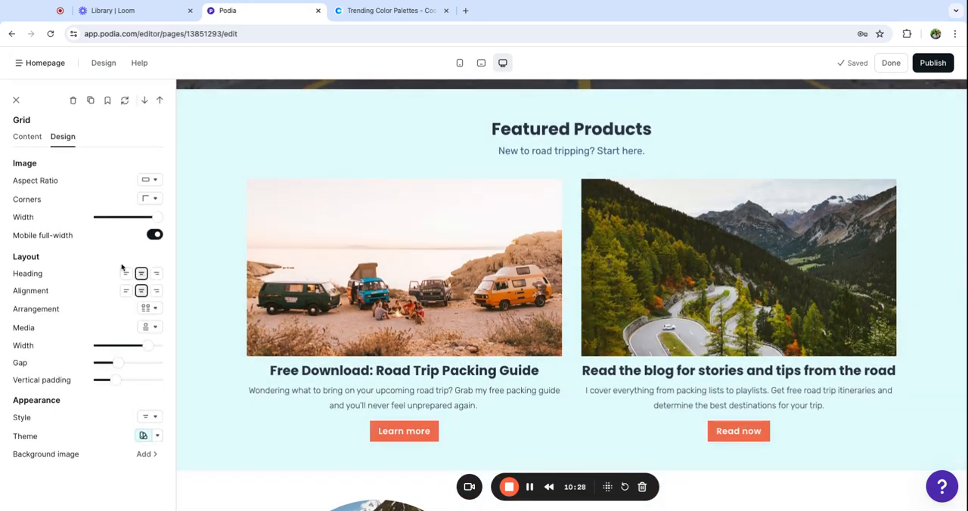
pyautogui.click(148, 435)
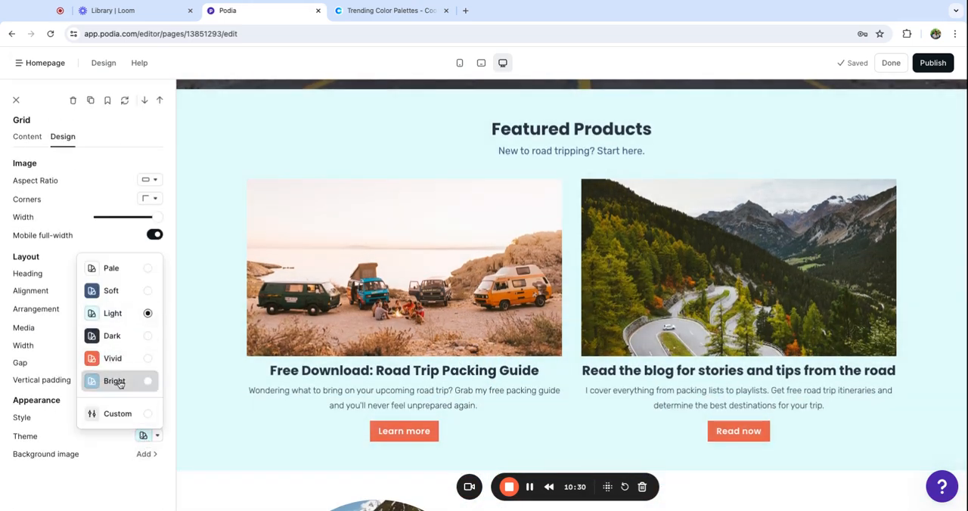
pyautogui.click(115, 381)
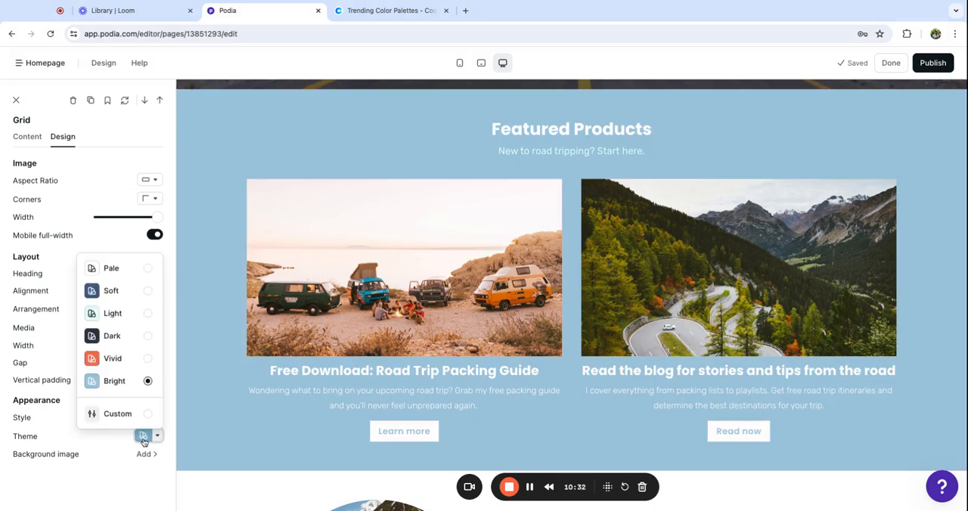
pyautogui.click(112, 357)
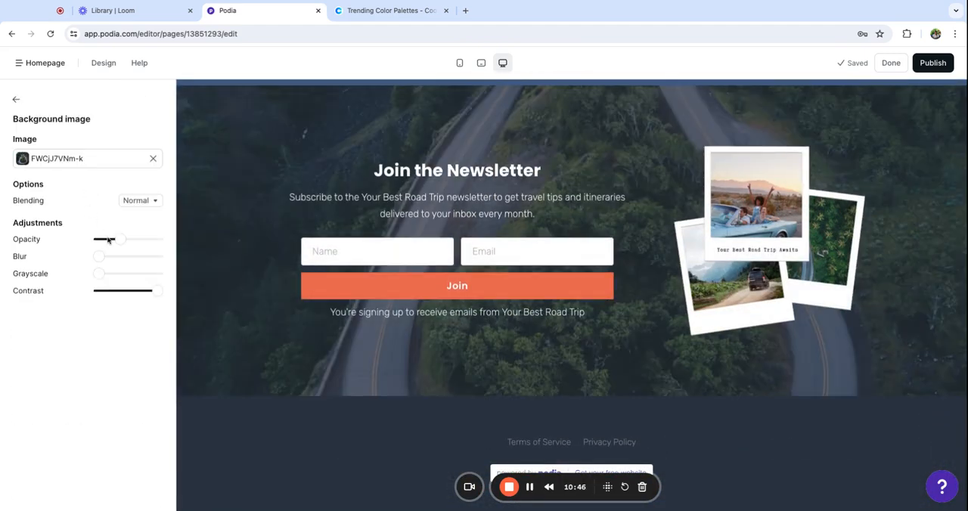
# Nudge the newsletter image opacity, then set the header to overlay the hero photo
pyautogui.moveTo(98, 239); pyautogui.dragTo(112, 239)
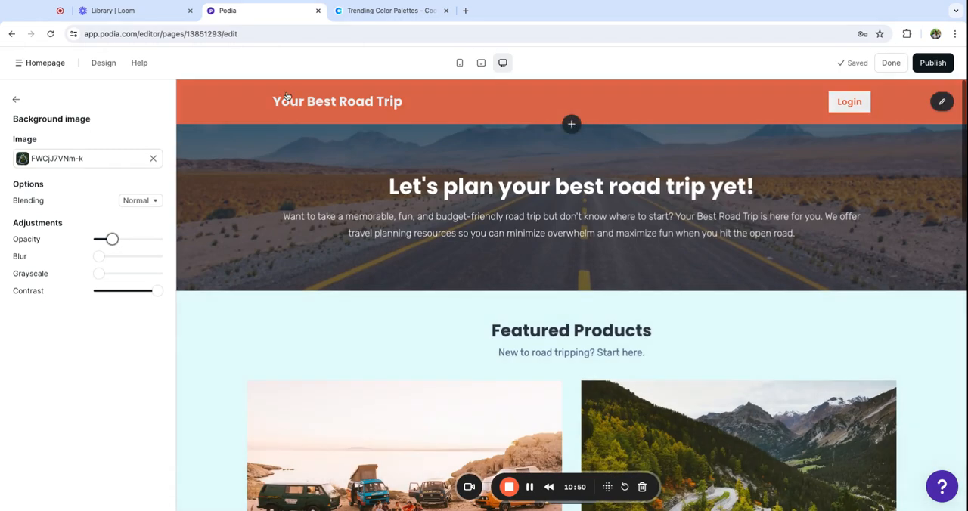
pyautogui.click(335, 101)
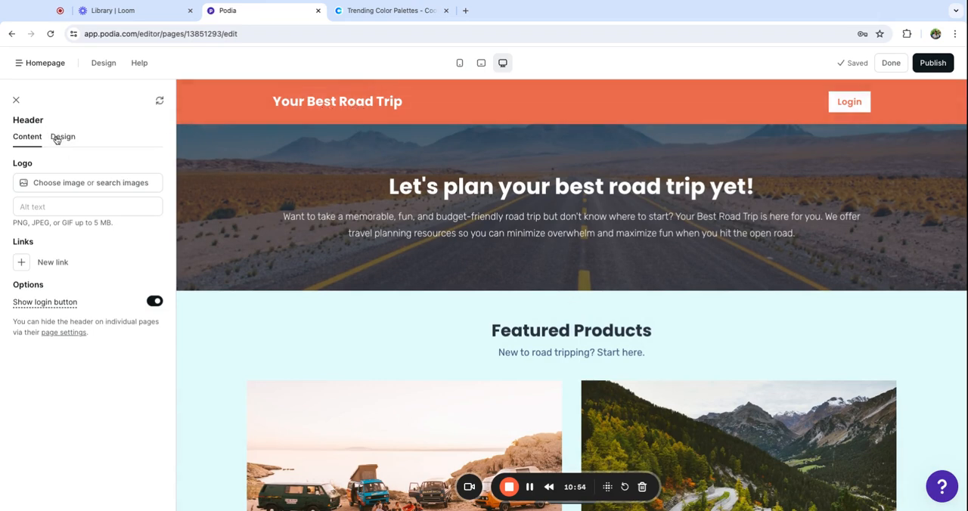
pyautogui.click(63, 136)
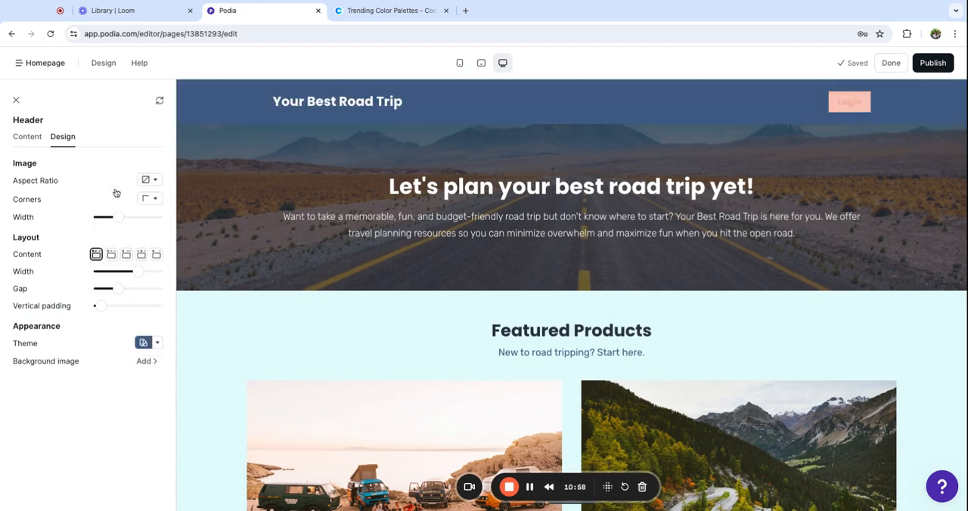
pyautogui.scroll(-3)
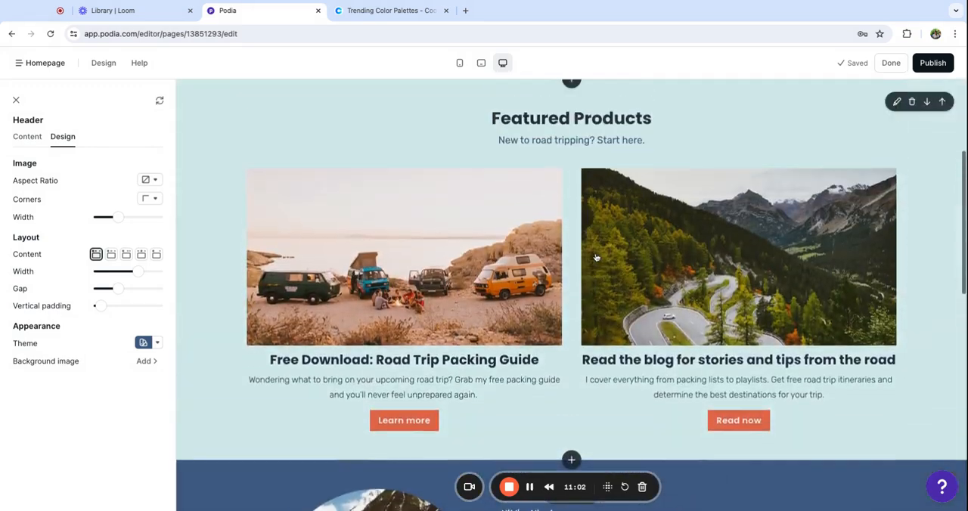
pyautogui.scroll(3)
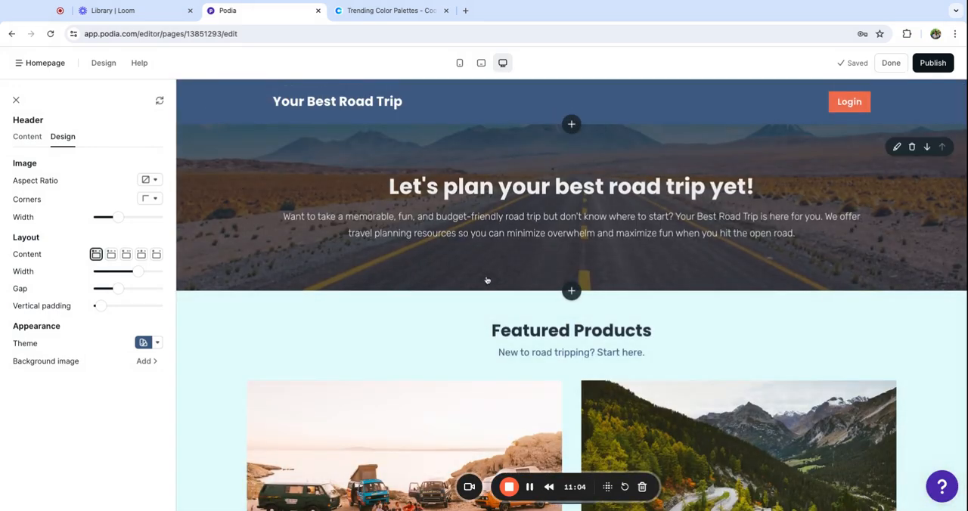
pyautogui.moveTo(690, 225)
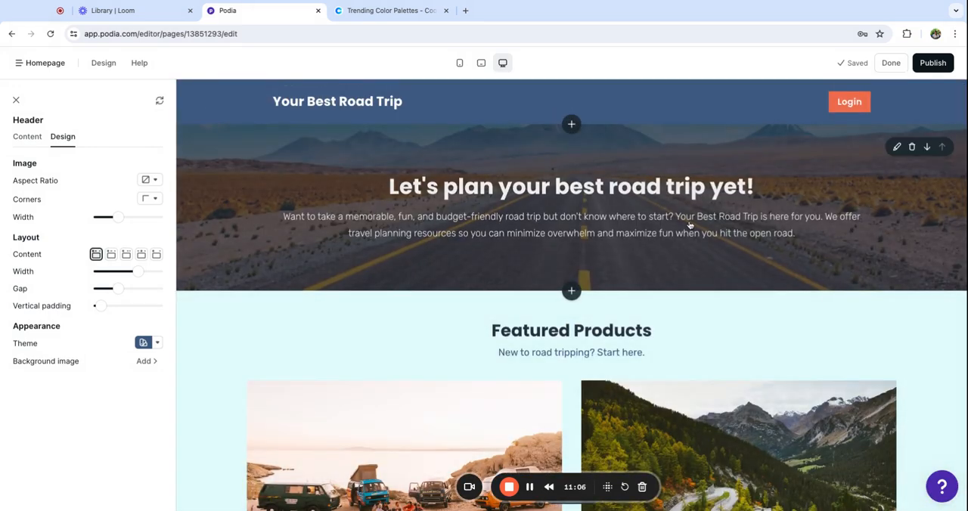